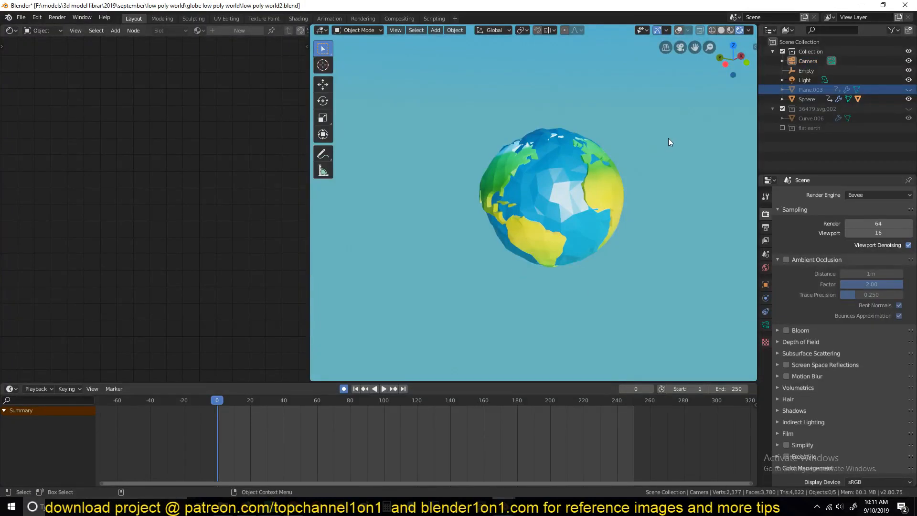
- Play the timeline so the low-poly globe unwraps into the flat continent map
{"action": "left_click", "coordinate": [383, 388]}
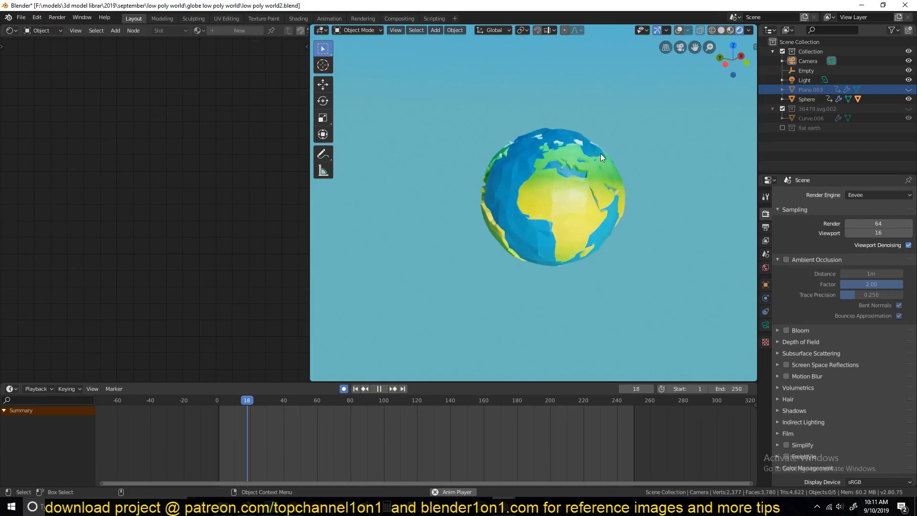
{"action": "left_click", "coordinate": [378, 389]}
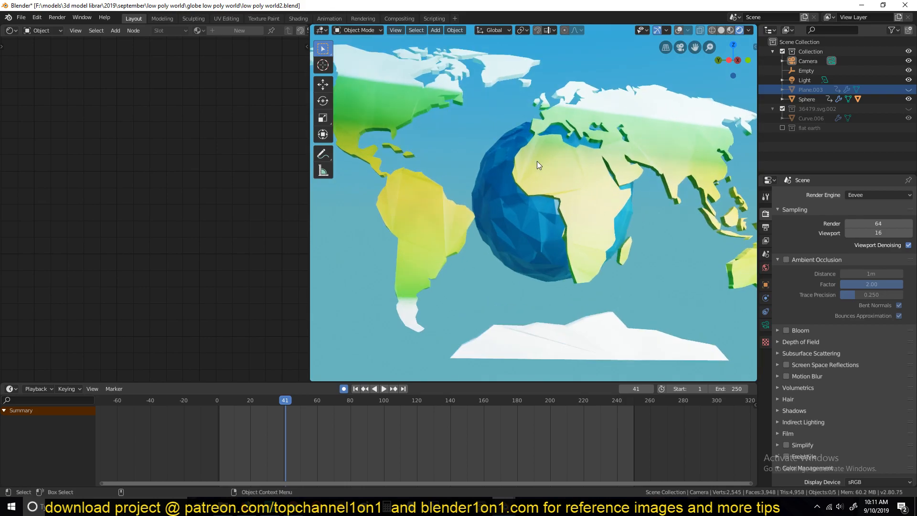
{"action": "left_click", "coordinate": [375, 389]}
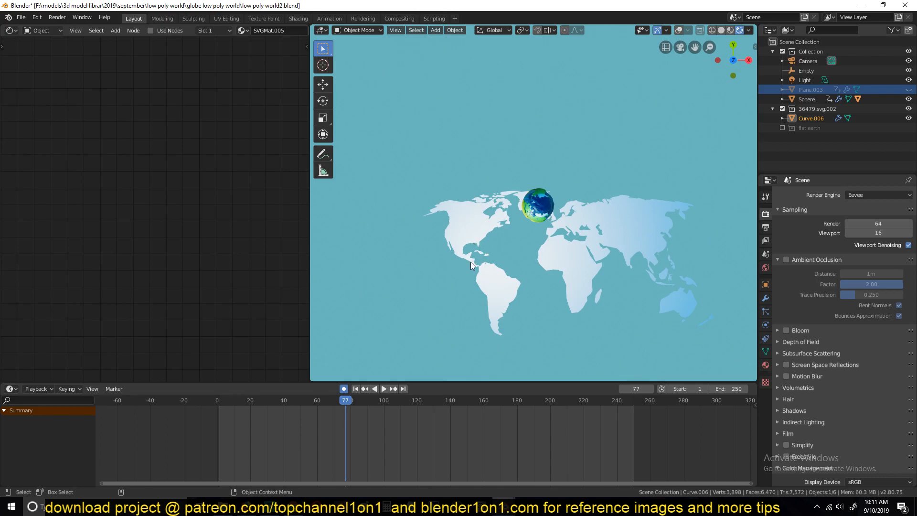
{"action": "mouse_move", "coordinate": [717, 298]}
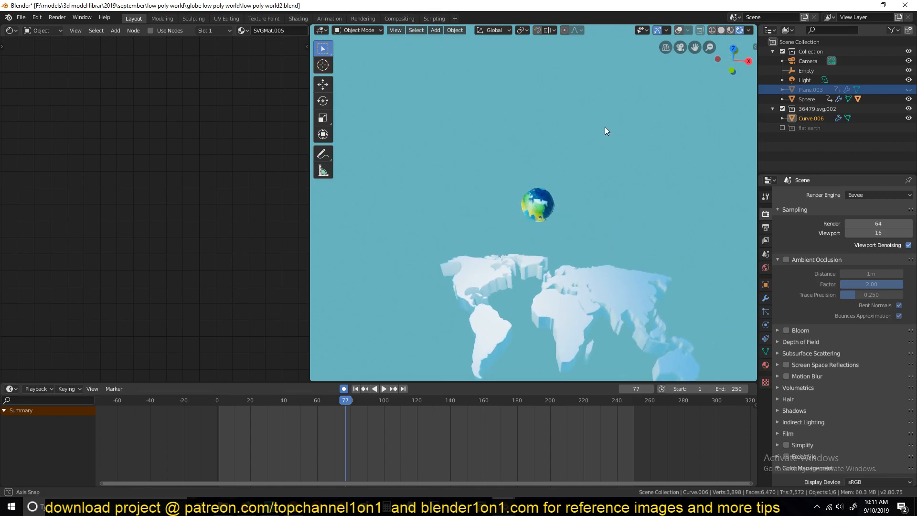
{"action": "left_click_drag", "start_coordinate": [606, 130], "coordinate": [629, 211]}
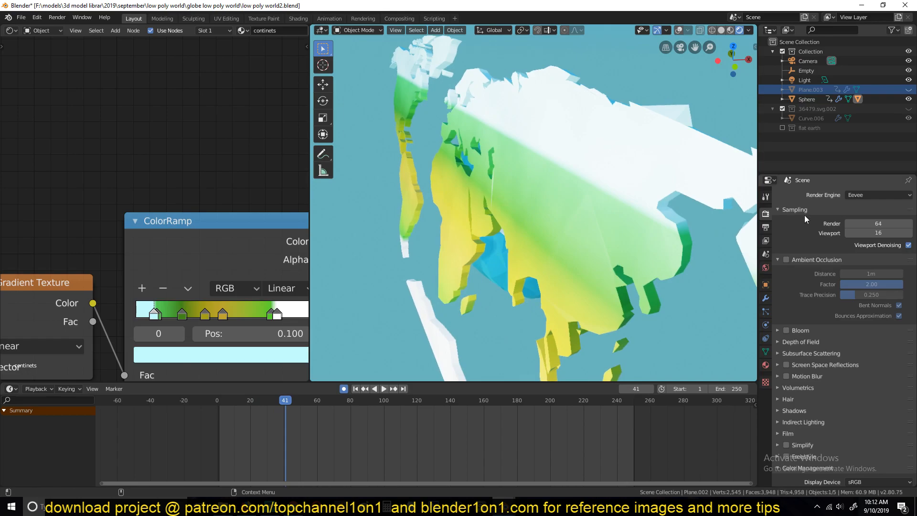
- Switch the viewport from Material Preview to Solid shading on the extruded continents
{"action": "left_click", "coordinate": [721, 29]}
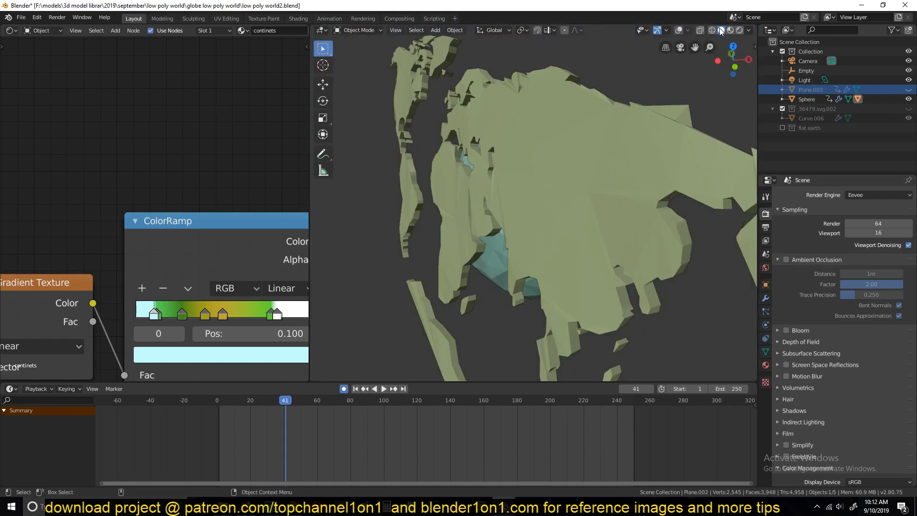
{"action": "left_click", "coordinate": [384, 389]}
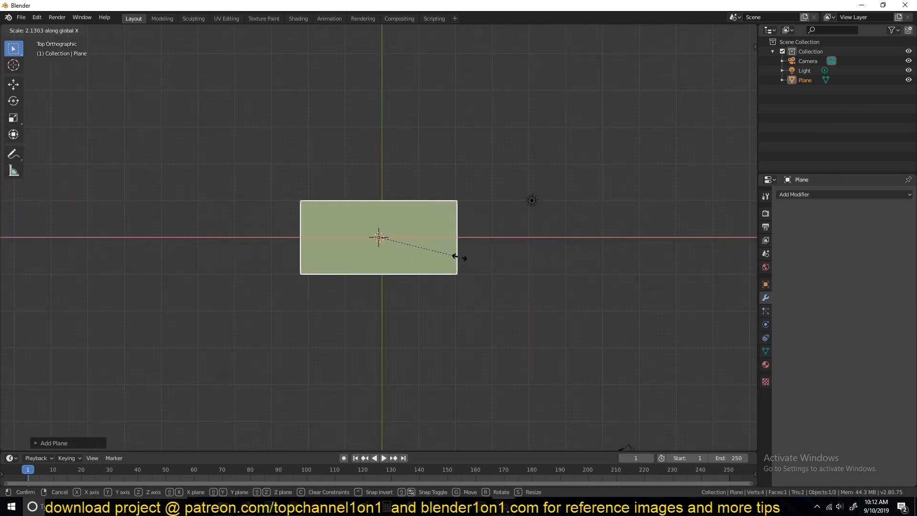
- Confirm scaling the new plane about 2.13× wider along X
{"action": "left_click", "coordinate": [461, 260]}
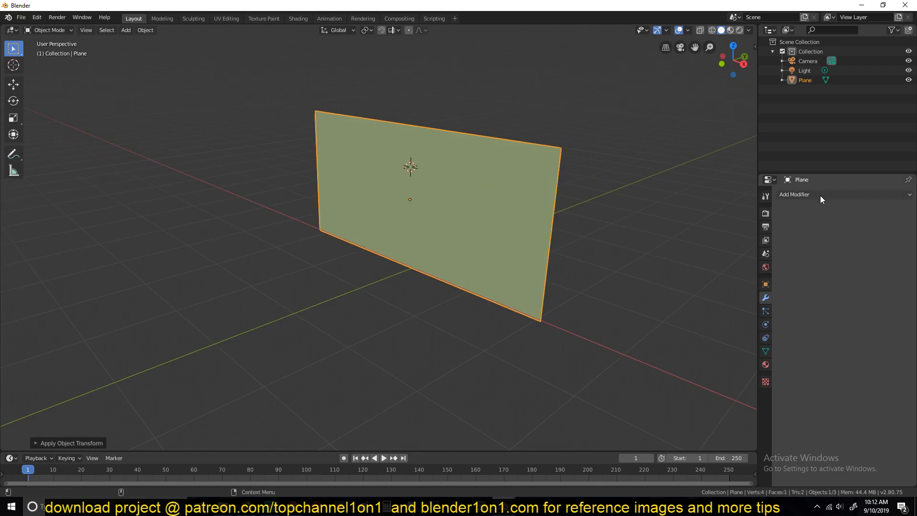
- Add a Simple Deform modifier (Twist, 45°) to the upright plane
{"action": "left_click", "coordinate": [794, 194]}
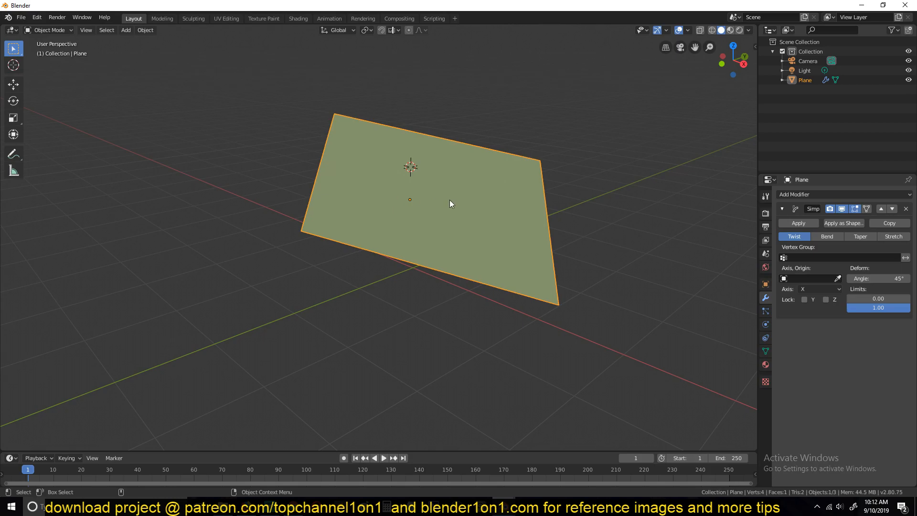
{"action": "mouse_move", "coordinate": [609, 77]}
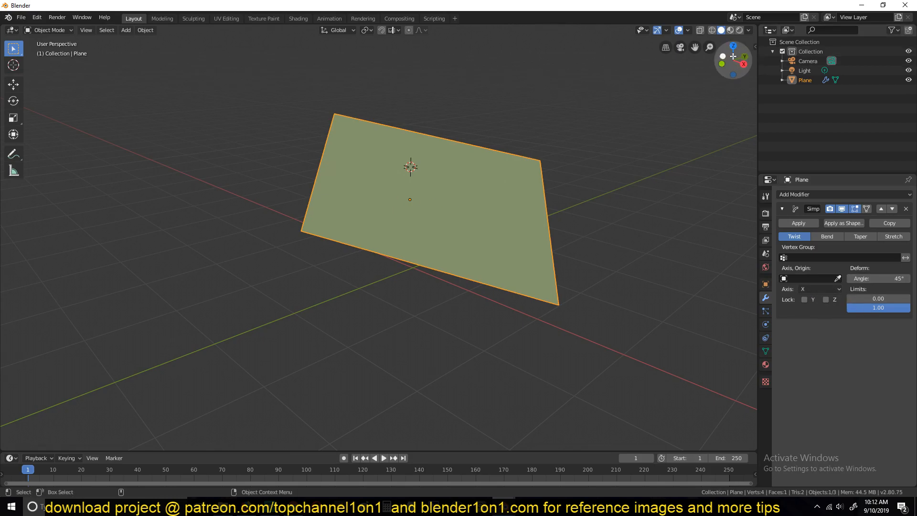
{"action": "left_click", "coordinate": [337, 29]}
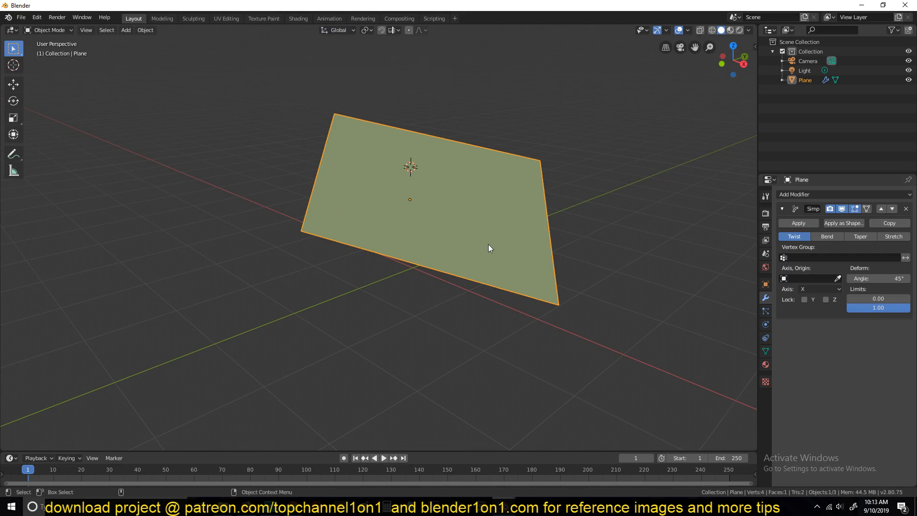
{"action": "mouse_move", "coordinate": [417, 201]}
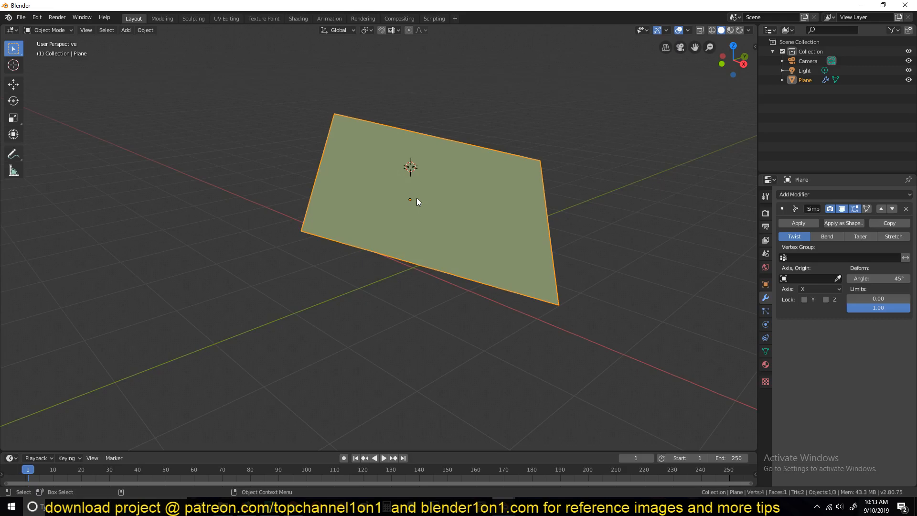
{"action": "mouse_move", "coordinate": [719, 281]}
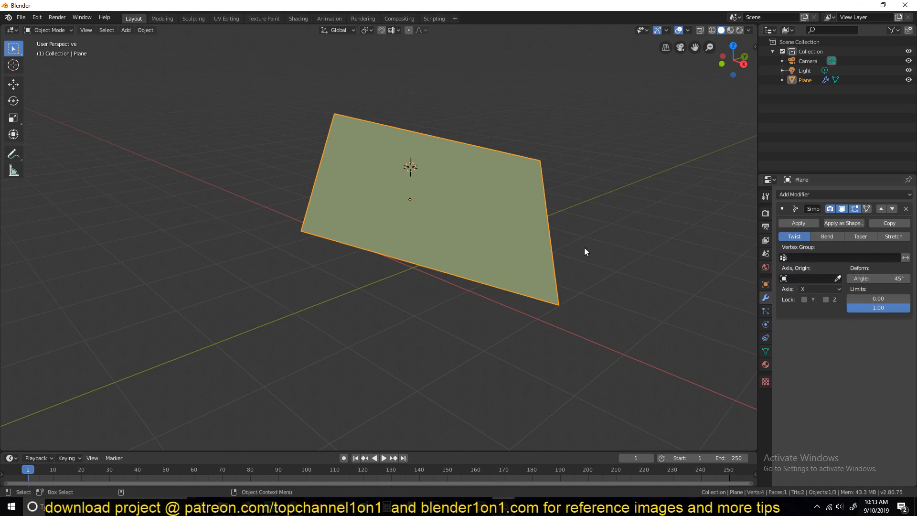
{"action": "mouse_move", "coordinate": [516, 217]}
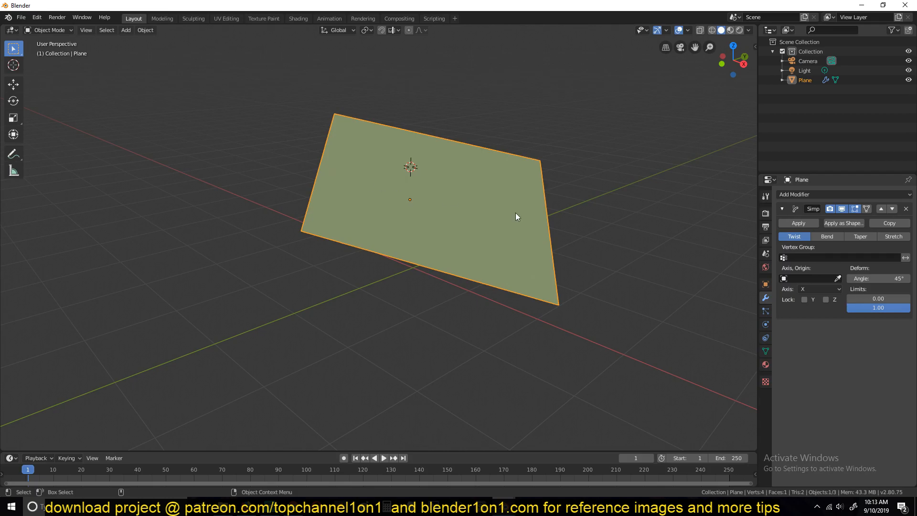
{"action": "mouse_move", "coordinate": [450, 221]}
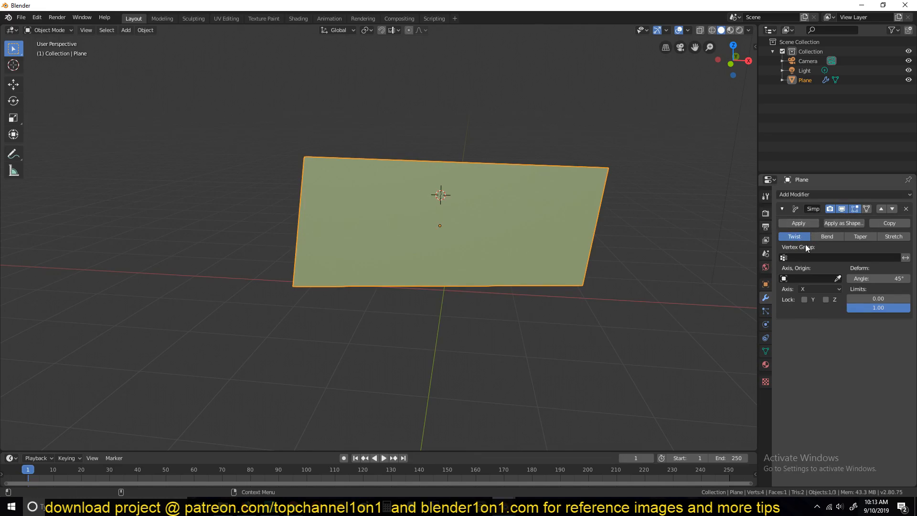
- Switch the deform to Bend around Z at about 95° and add 26 vertical loop cuts
{"action": "left_click", "coordinate": [827, 236]}
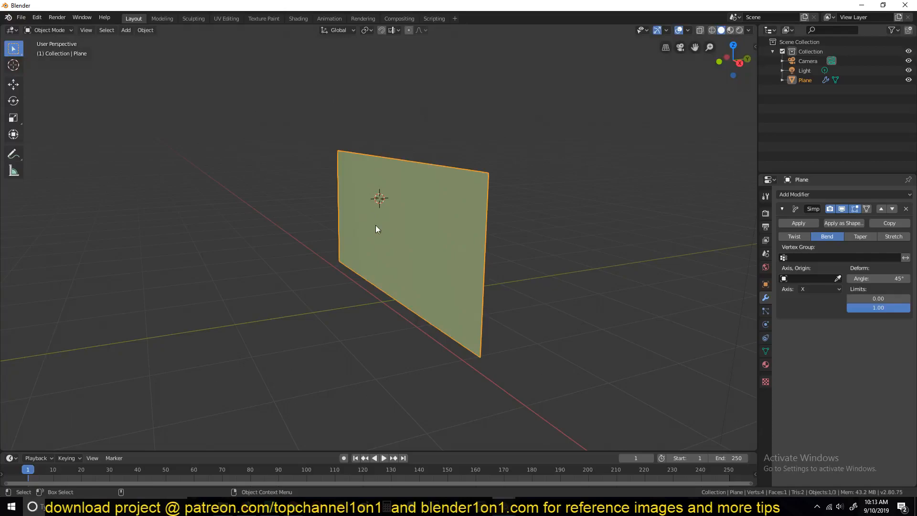
{"action": "left_click", "coordinate": [819, 288]}
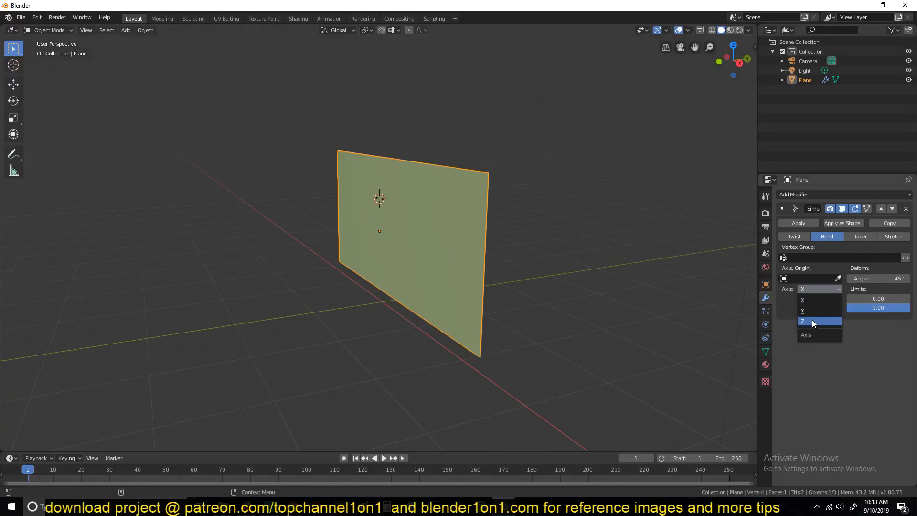
{"action": "left_click", "coordinate": [803, 321]}
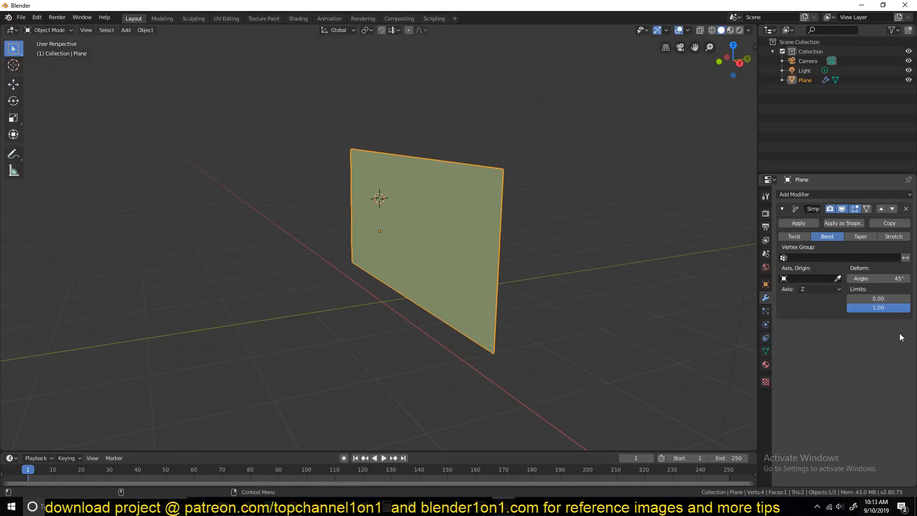
{"action": "left_click_drag", "start_coordinate": [878, 278], "coordinate": [896, 278]}
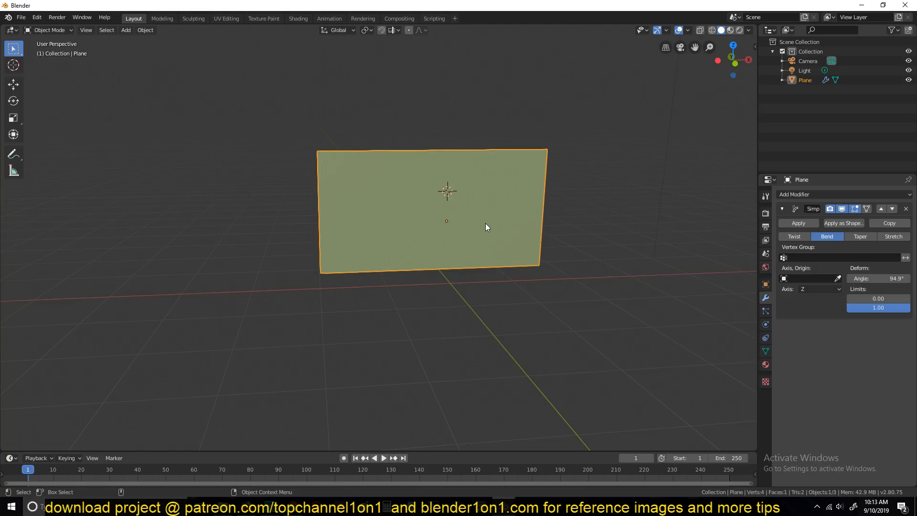
{"action": "key", "text": "Tab"}
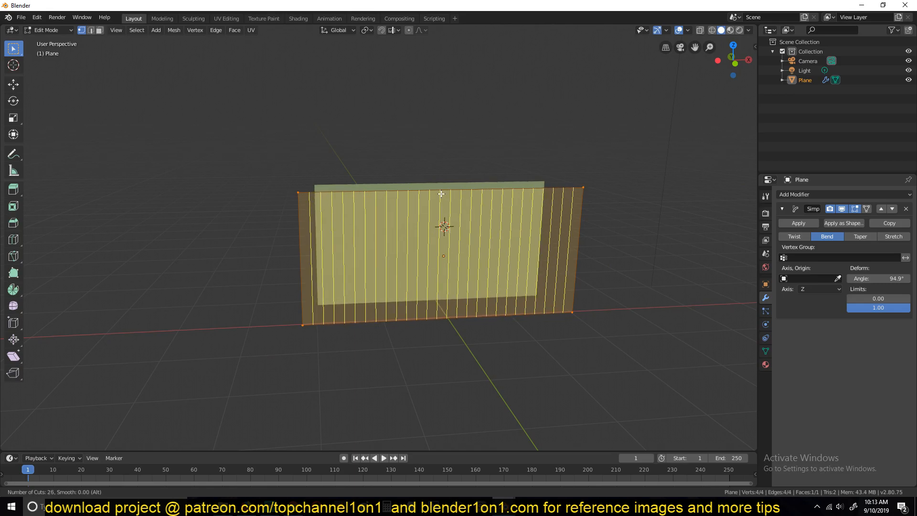
{"action": "key", "text": "Tab"}
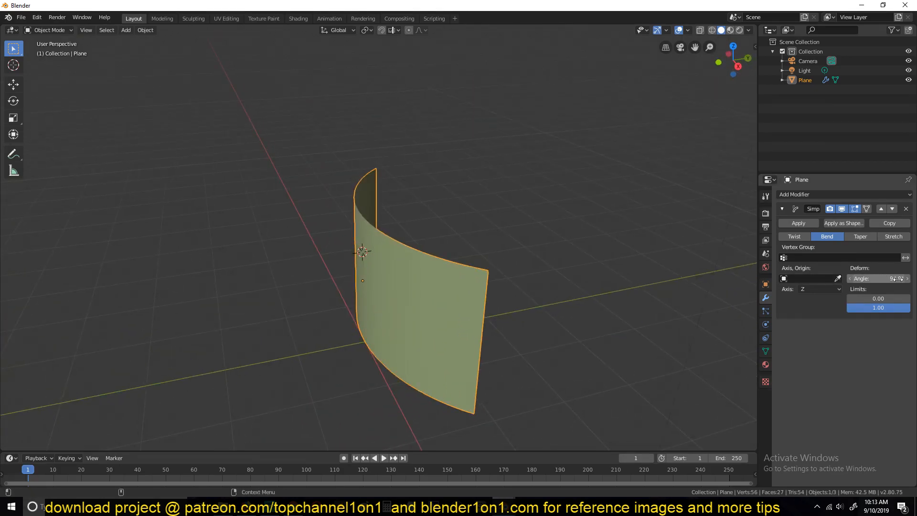
- Set the bend angle to 180° around the X axis, curving the plane into a half tube
{"action": "left_click", "coordinate": [877, 279]}
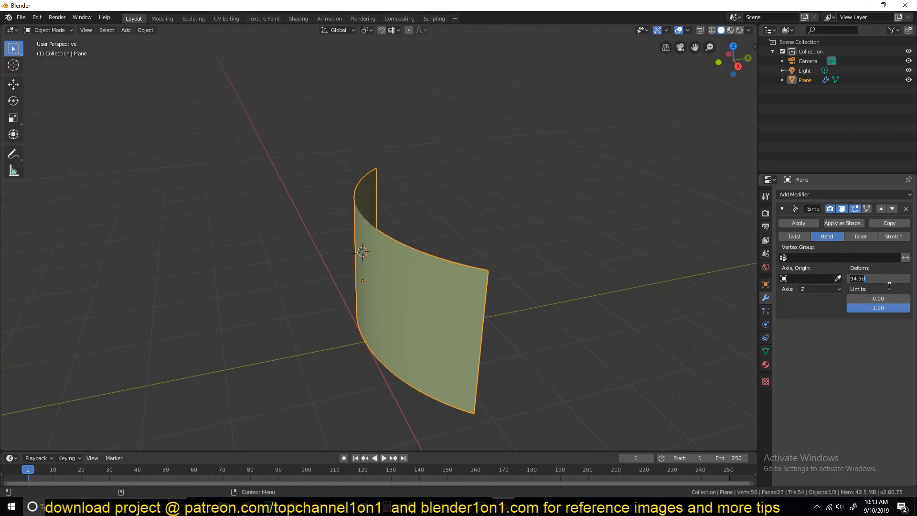
{"action": "key", "text": "Return"}
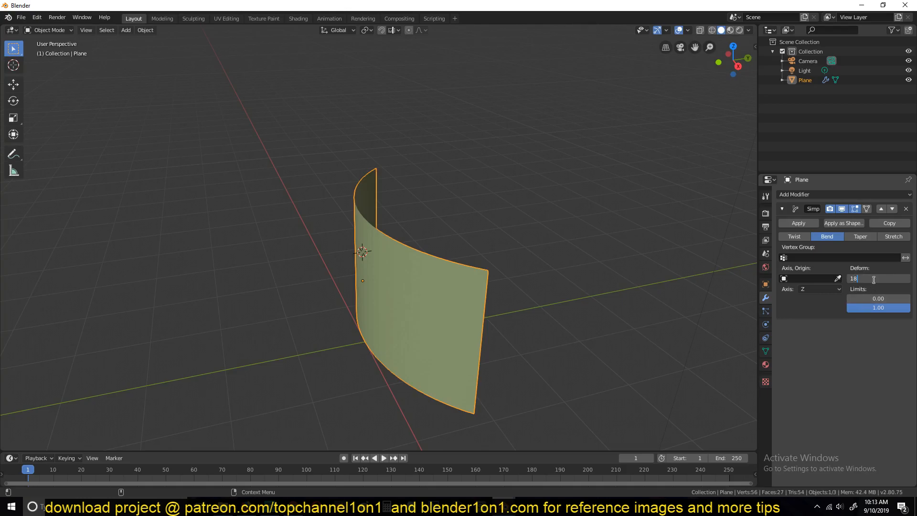
{"action": "type", "text": "180°"}
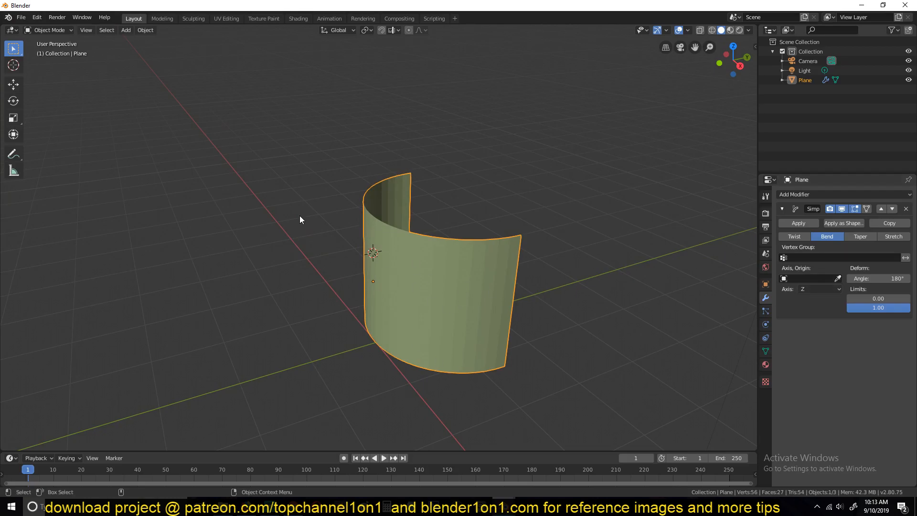
{"action": "left_click", "coordinate": [819, 288]}
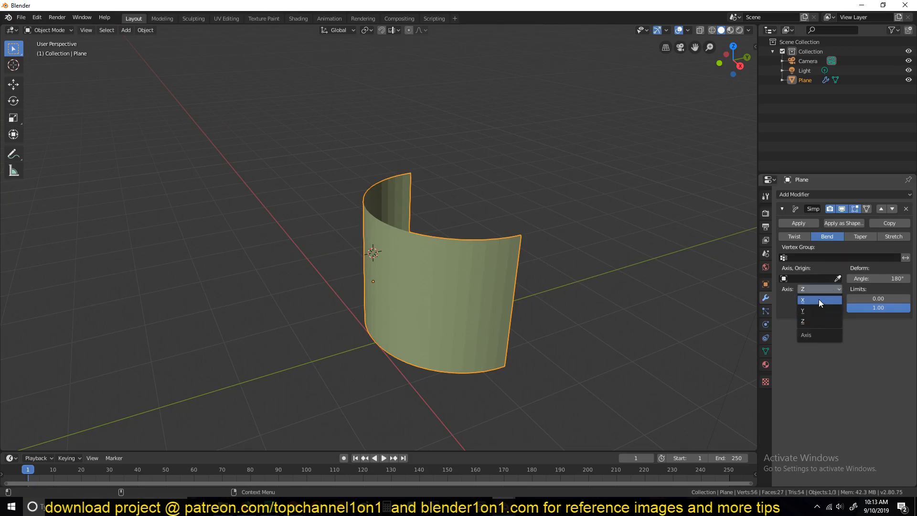
{"action": "left_click", "coordinate": [804, 299]}
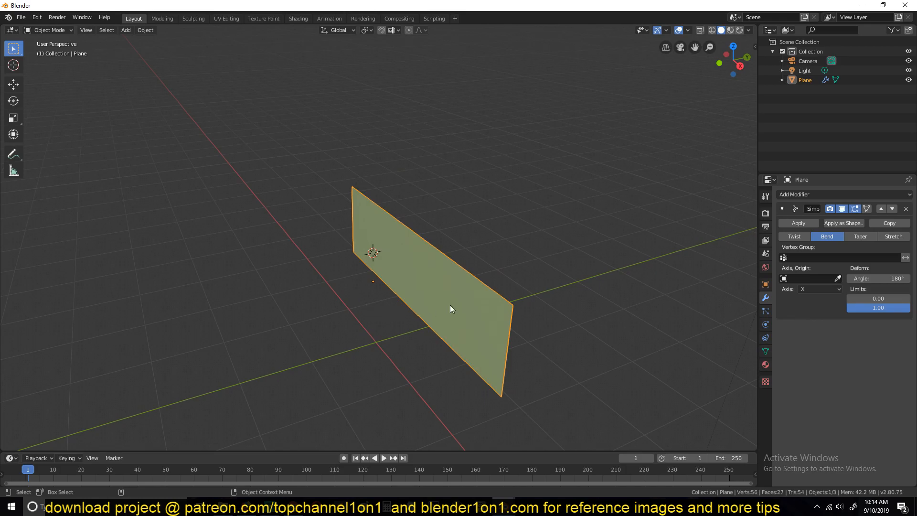
{"action": "key", "text": "Tab"}
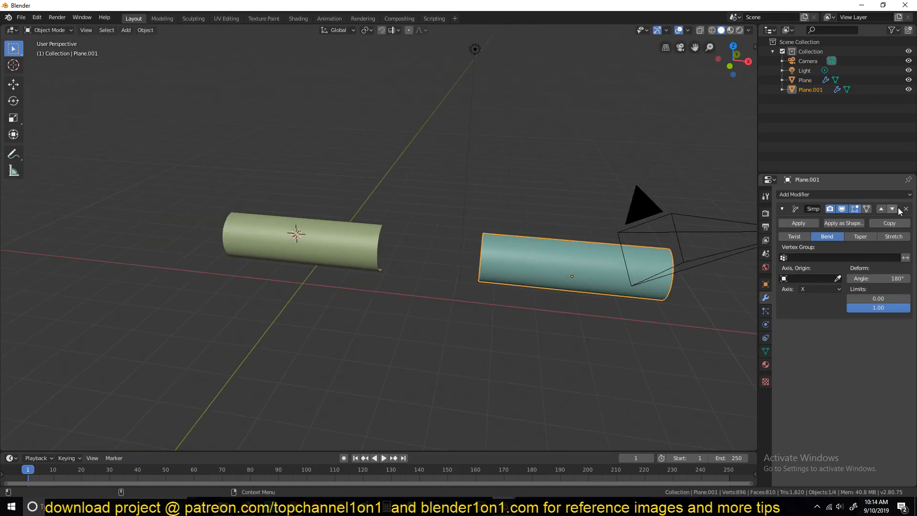
- Add a Simple Deform set to Bend on the duplicate plane and adjust its angle toward 360°
{"action": "left_click", "coordinate": [844, 194]}
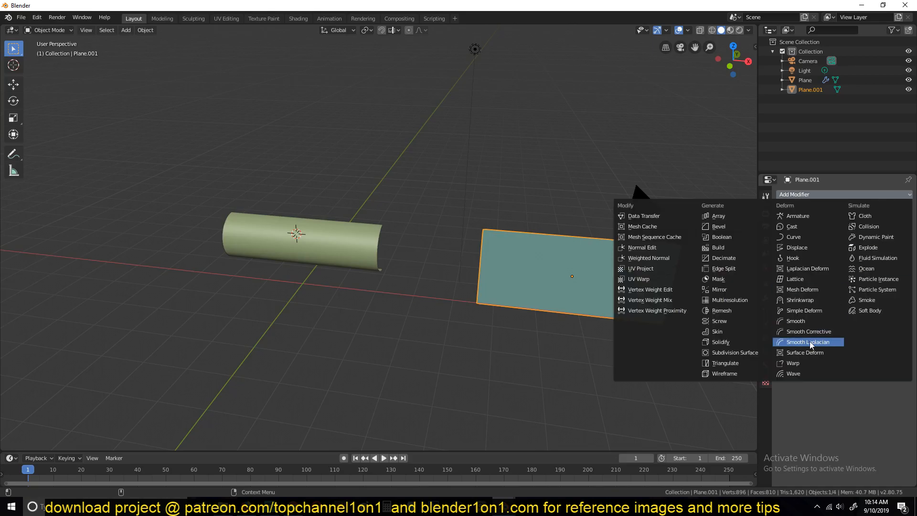
{"action": "left_click", "coordinate": [804, 352]}
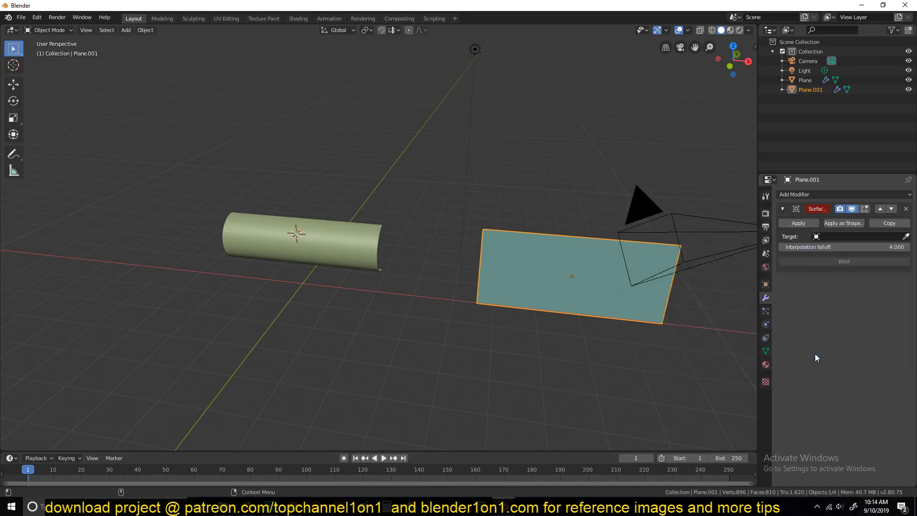
{"action": "left_click", "coordinate": [906, 210]}
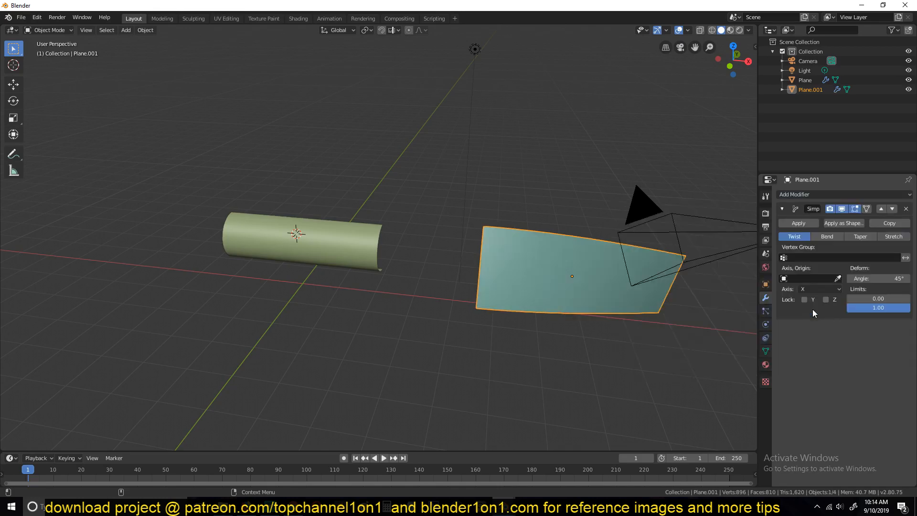
{"action": "left_click", "coordinate": [826, 236]}
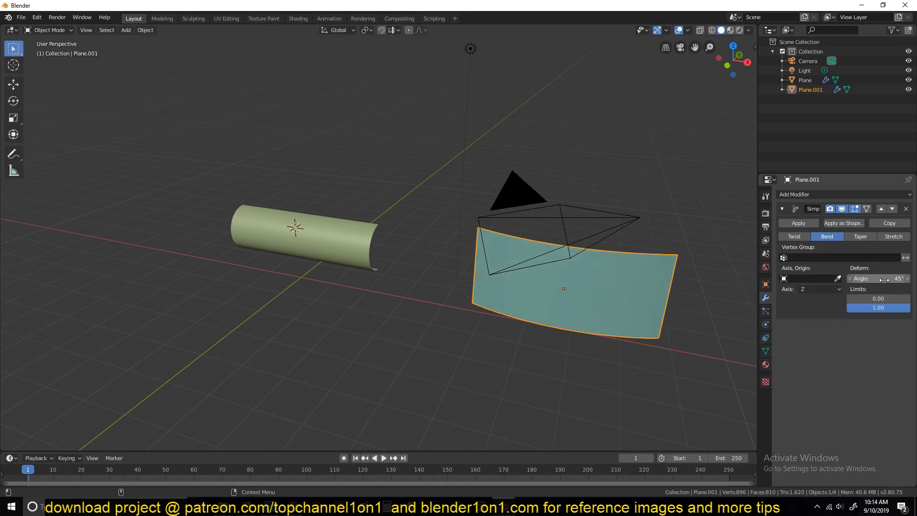
{"action": "left_click_drag", "start_coordinate": [877, 279], "coordinate": [877, 278]}
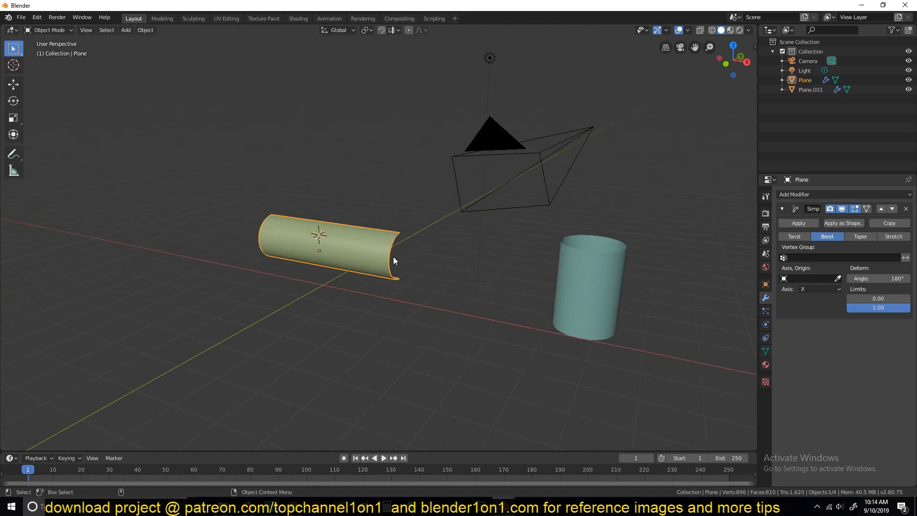
- Orbit the scene and reselect the original half-tube plane for a second bend
{"action": "left_click_drag", "start_coordinate": [395, 260], "coordinate": [493, 276]}
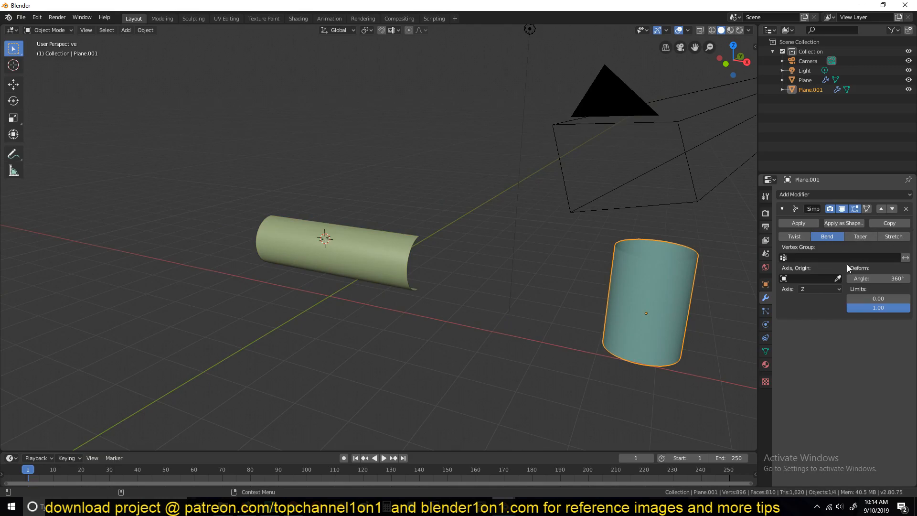
{"action": "left_click", "coordinate": [805, 79]}
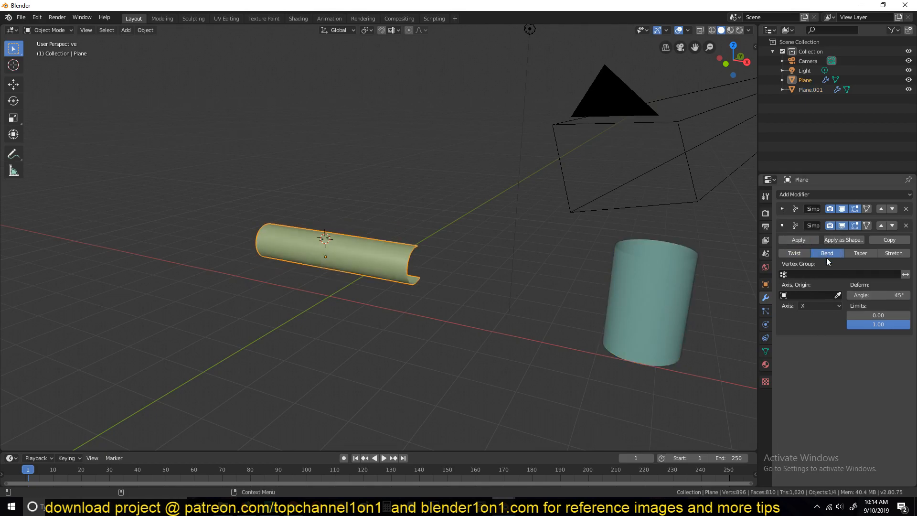
- Set the second bend to 360° around Z, closing the tube into a sphere, and inspect the top
{"action": "left_click", "coordinate": [819, 305]}
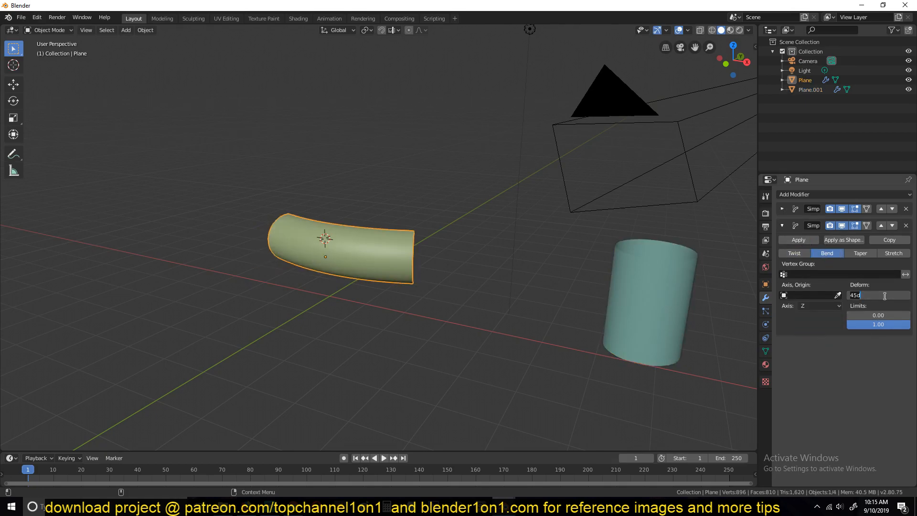
{"action": "type", "text": "360°"}
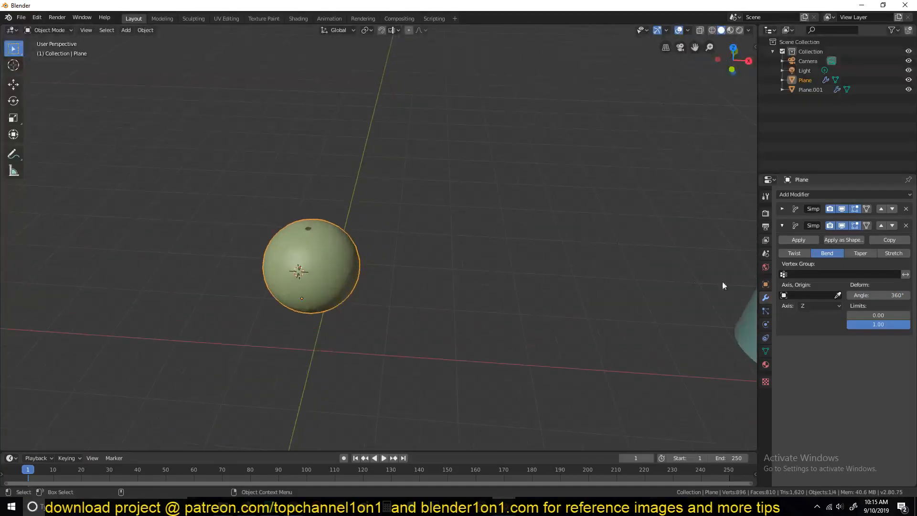
{"action": "left_click_drag", "start_coordinate": [877, 296], "coordinate": [860, 296]}
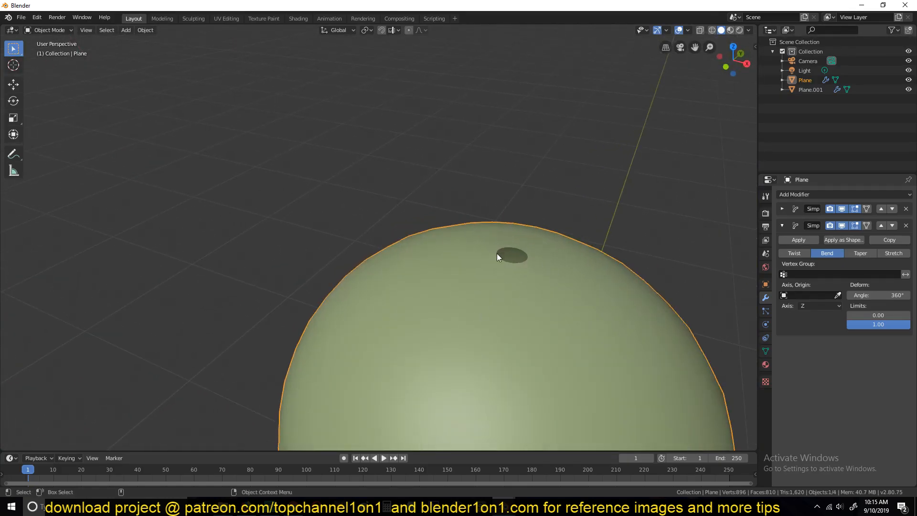
{"action": "key", "text": "Tab"}
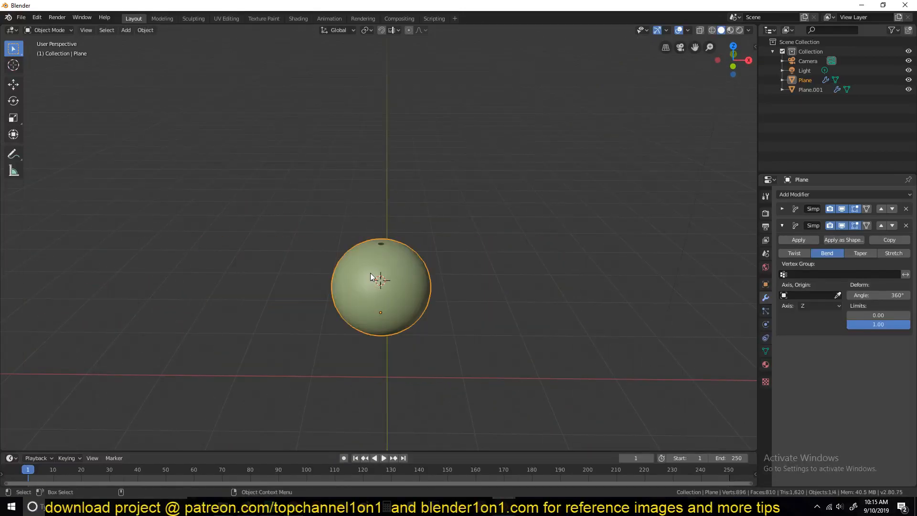
{"action": "mouse_move", "coordinate": [366, 279]}
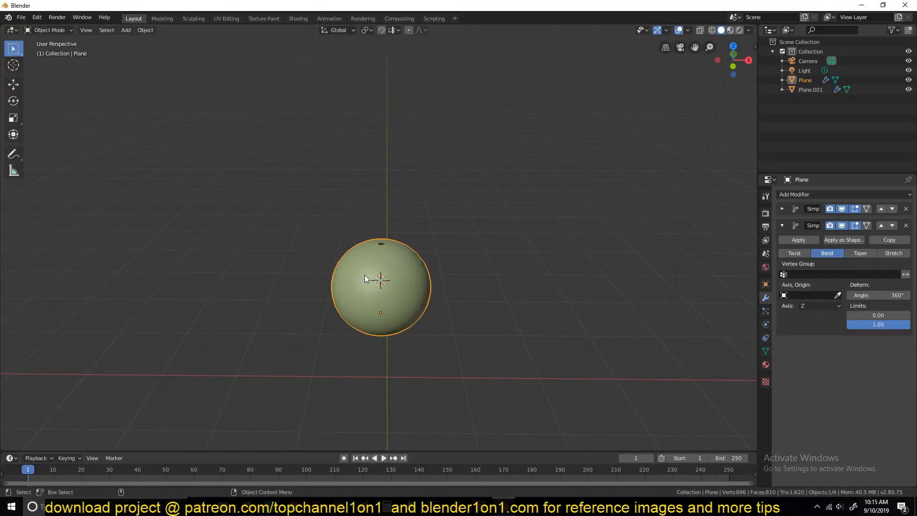
{"action": "mouse_move", "coordinate": [410, 275]}
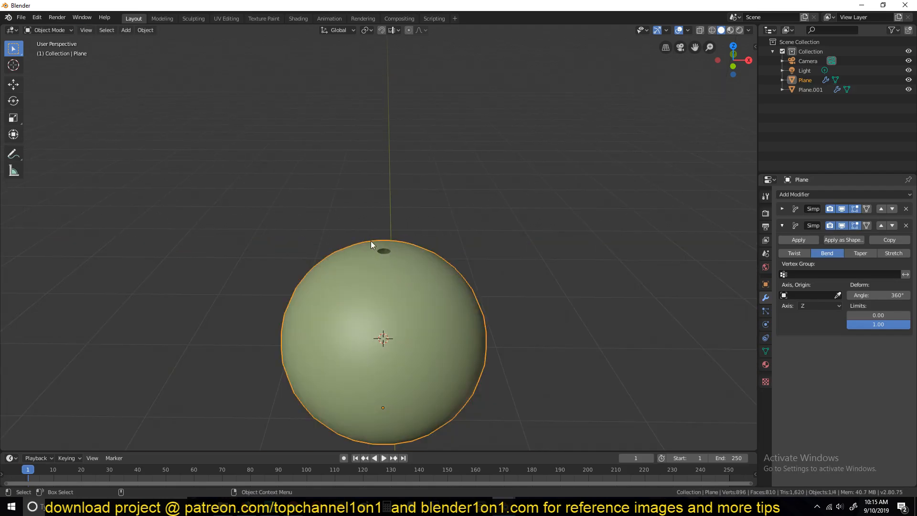
{"action": "mouse_move", "coordinate": [390, 260]}
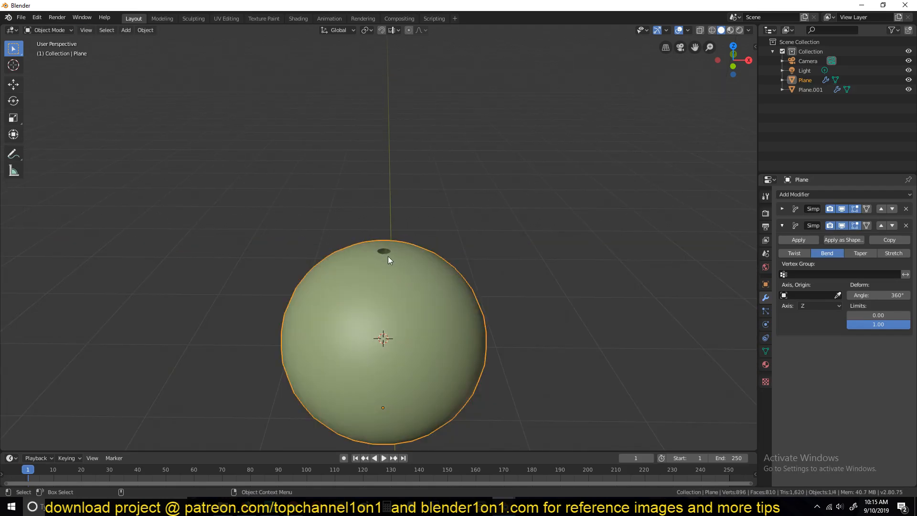
{"action": "mouse_move", "coordinate": [392, 270]}
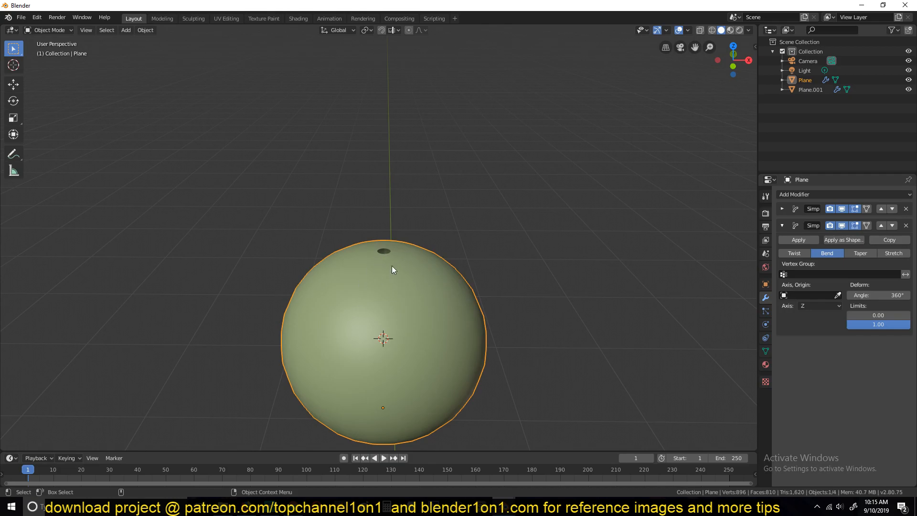
{"action": "key", "text": "s"}
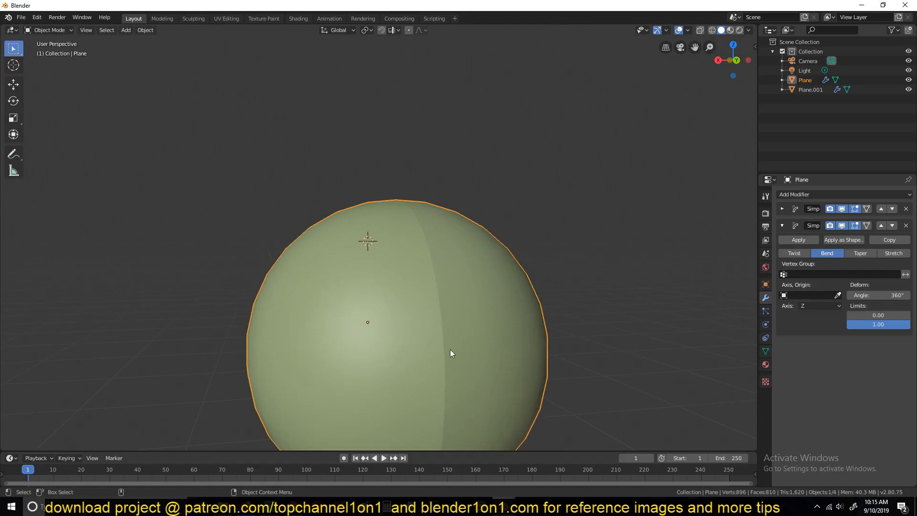
{"action": "left_click_drag", "start_coordinate": [450, 353], "coordinate": [493, 345]}
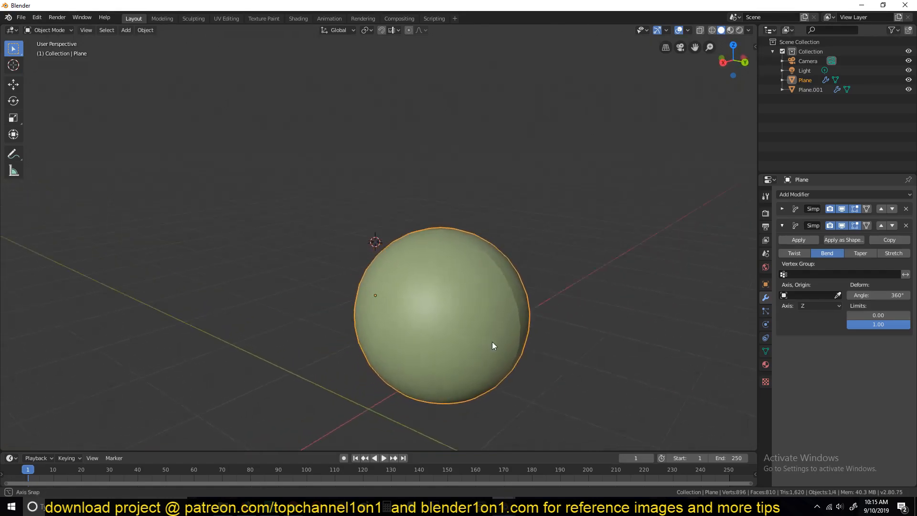
{"action": "left_click_drag", "start_coordinate": [493, 345], "coordinate": [459, 321]}
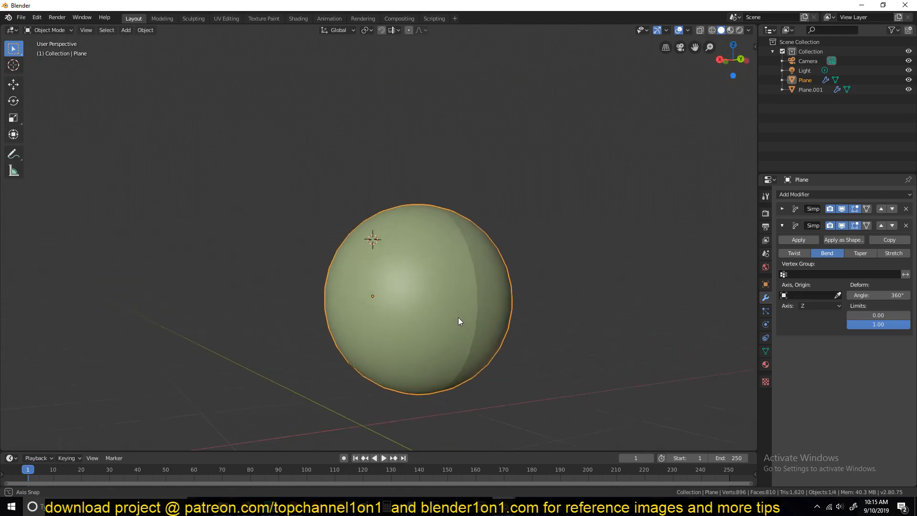
{"action": "left_click_drag", "start_coordinate": [460, 321], "coordinate": [593, 283]}
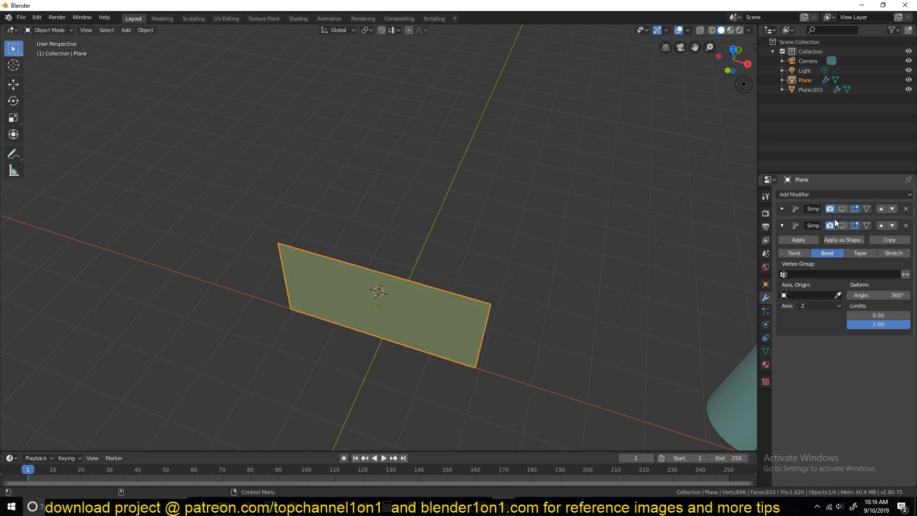
{"action": "mouse_move", "coordinate": [844, 218]}
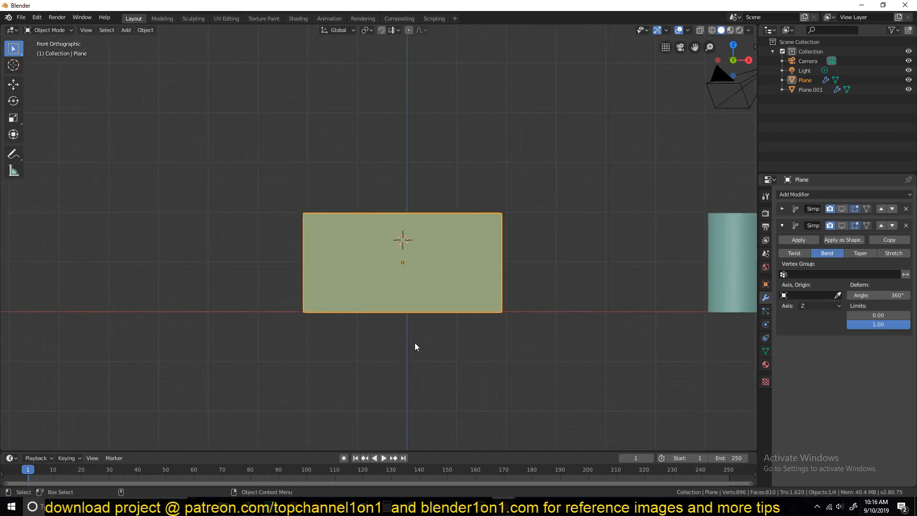
{"action": "mouse_move", "coordinate": [97, 70]}
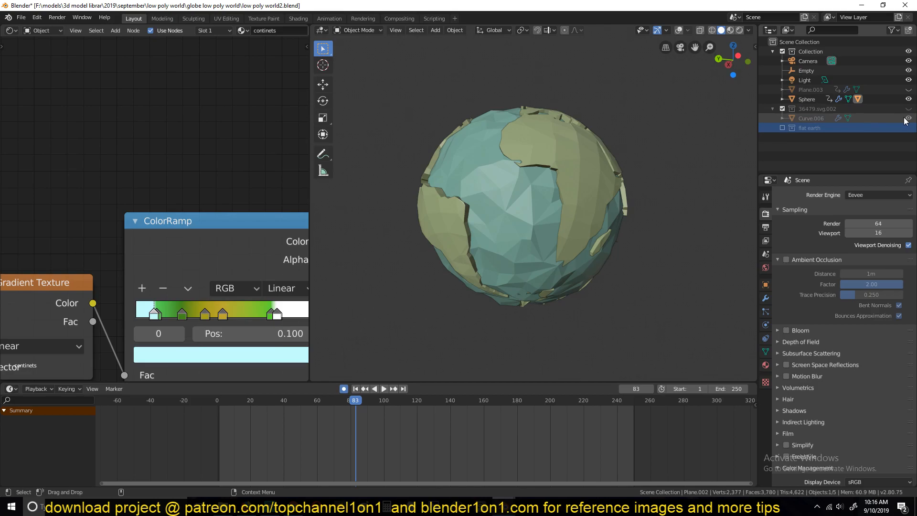
- Reveal the continent curves in the finished globe file and check them in wireframe
{"action": "left_click", "coordinate": [811, 119]}
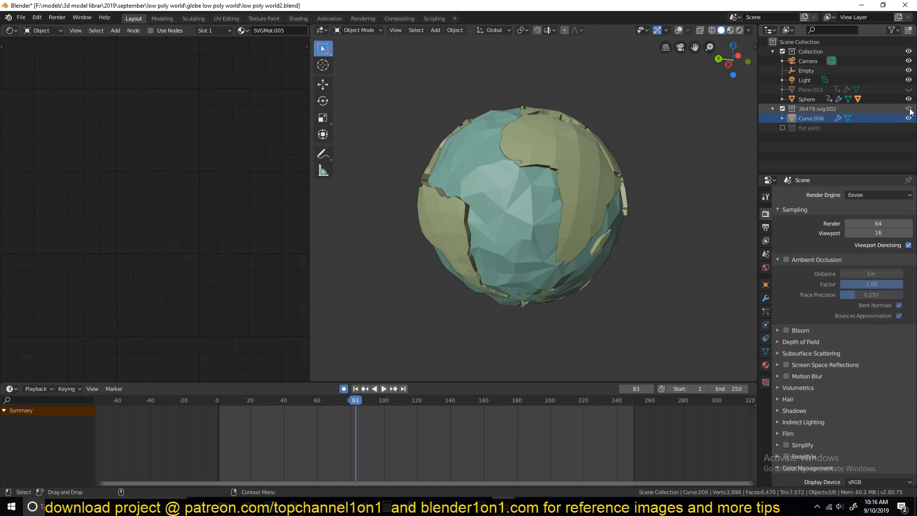
{"action": "key", "text": "Tab"}
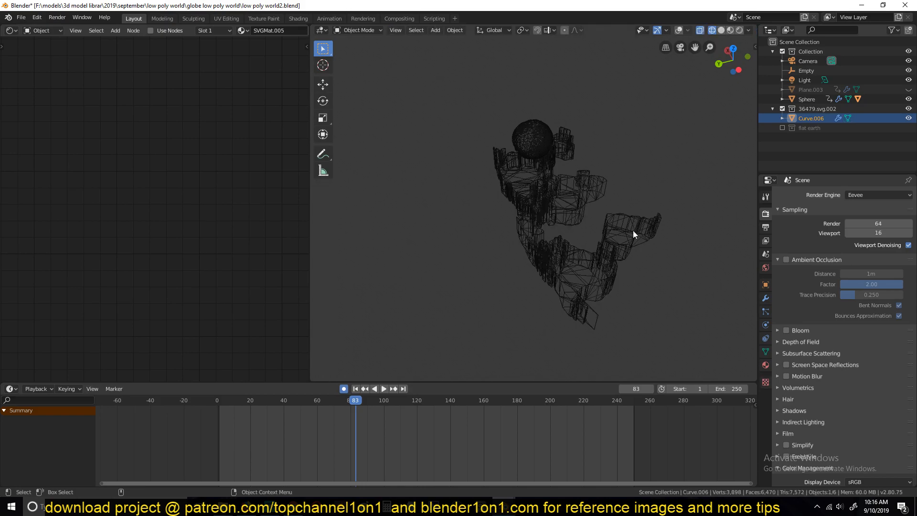
{"action": "key", "text": "Tab"}
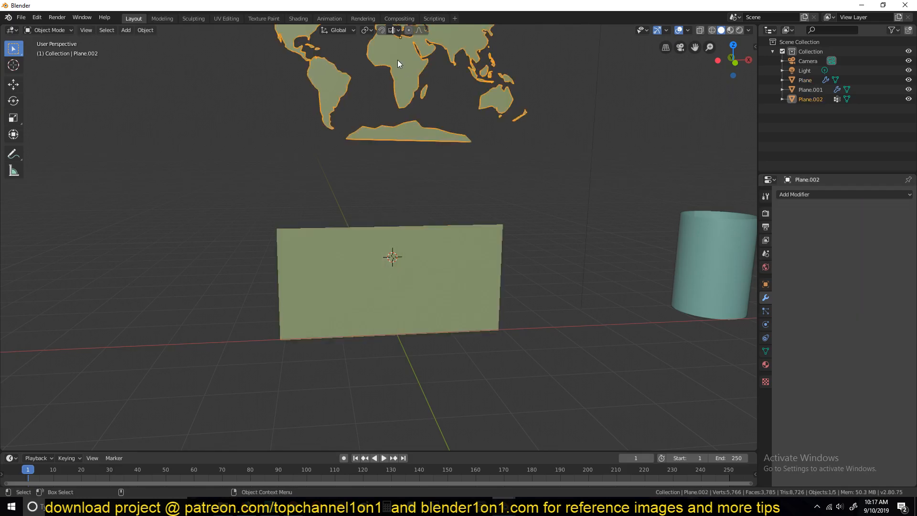
- Move the continent map Plane.002 down and push it flush against the plane's face
{"action": "key", "text": "KP_1"}
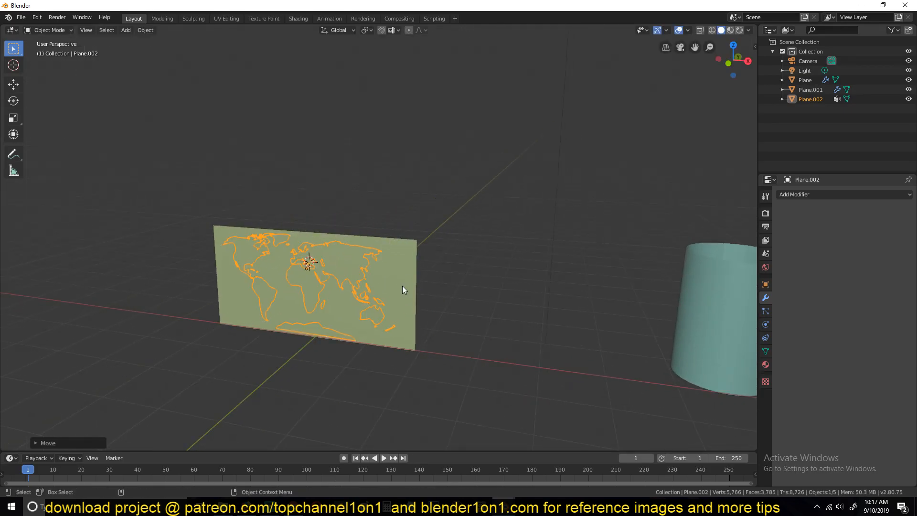
{"action": "key", "text": "Tab"}
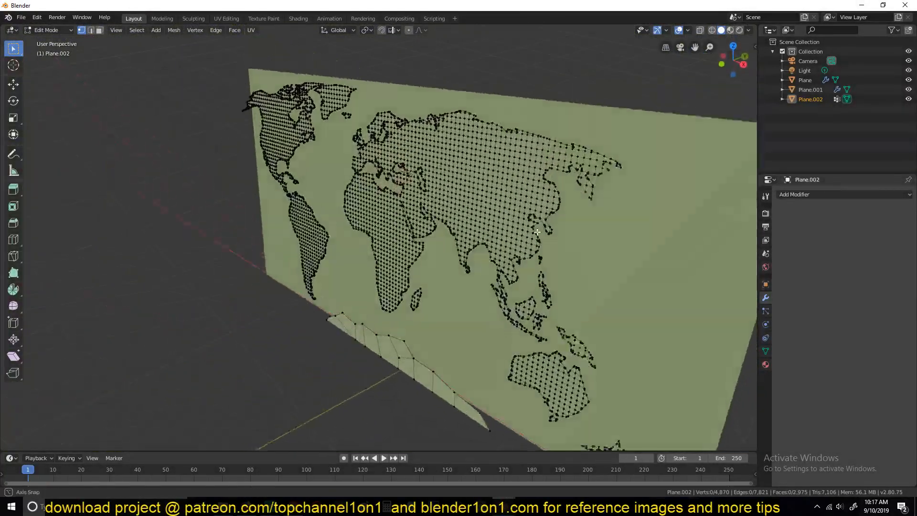
{"action": "key", "text": "Tab"}
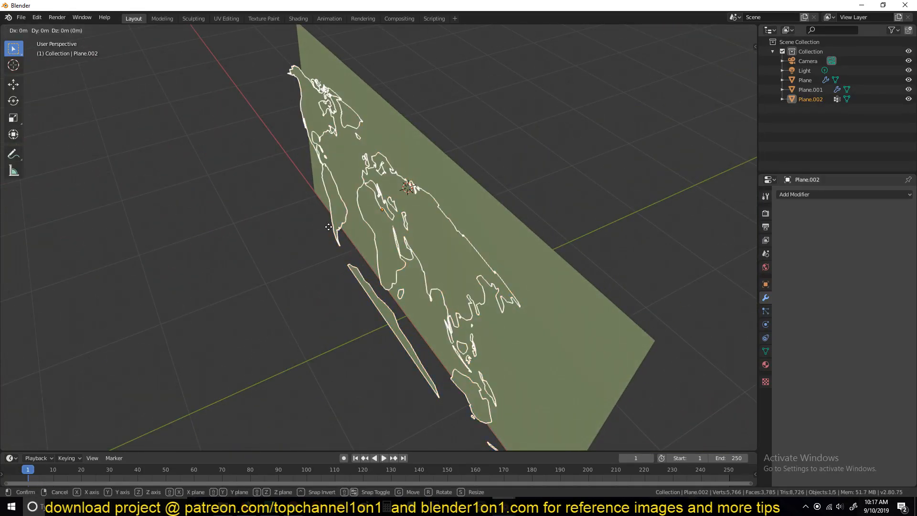
{"action": "left_click_drag", "start_coordinate": [330, 227], "coordinate": [355, 220]}
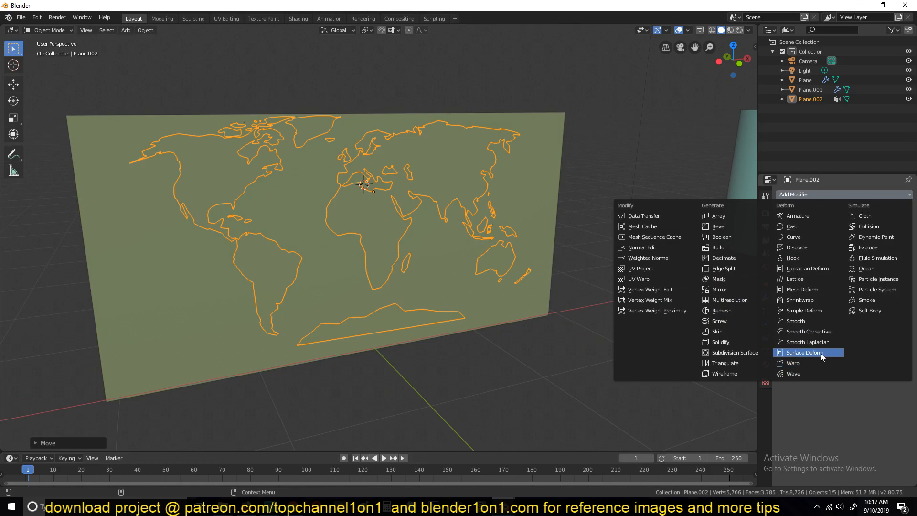
- Add a Surface Deform to the continents bound to Plane as target, and check it edge-on
{"action": "left_click", "coordinate": [808, 352]}
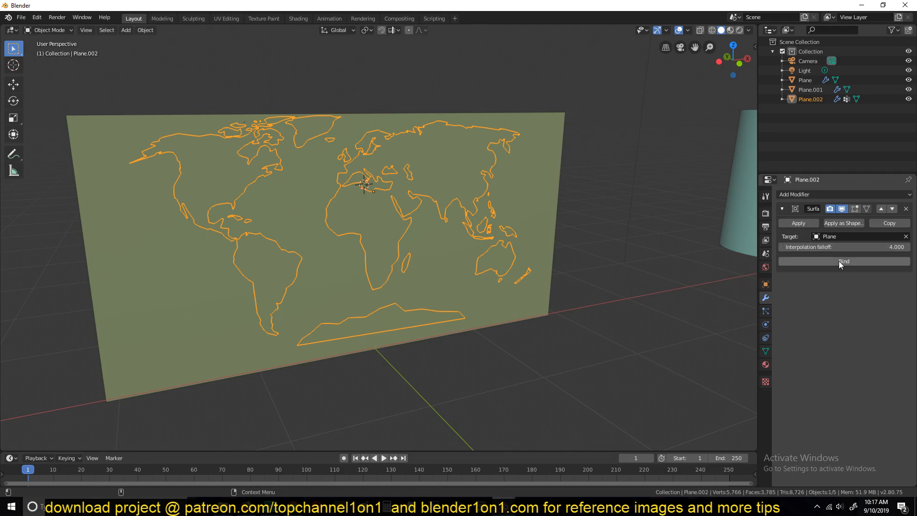
{"action": "left_click", "coordinate": [844, 262]}
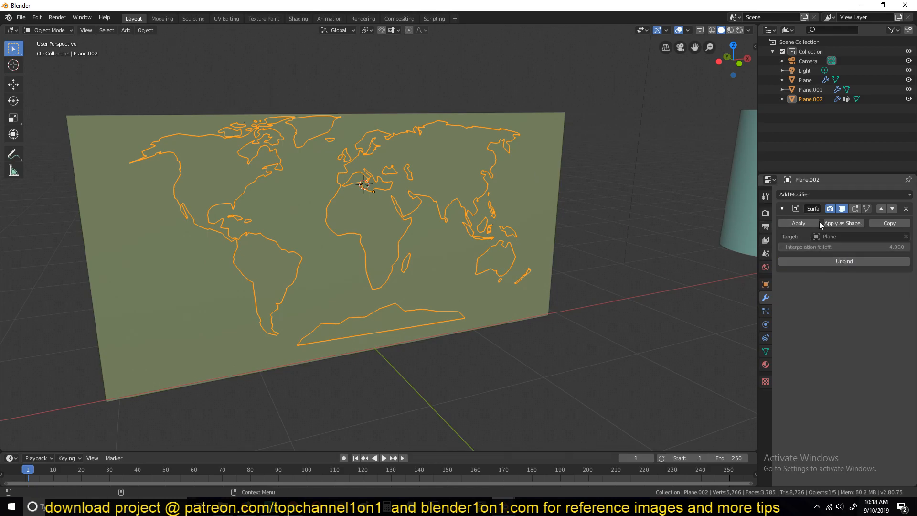
{"action": "mouse_move", "coordinate": [824, 213]}
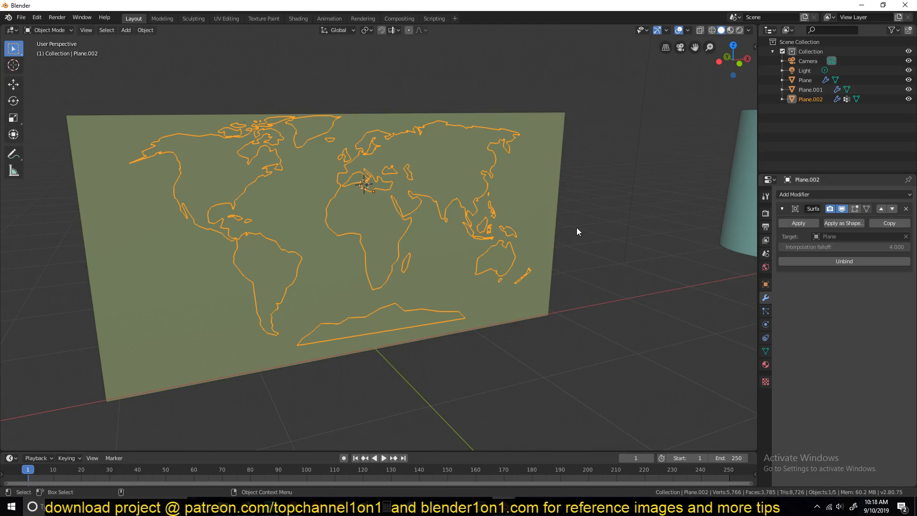
{"action": "left_click_drag", "start_coordinate": [576, 231], "coordinate": [419, 224]}
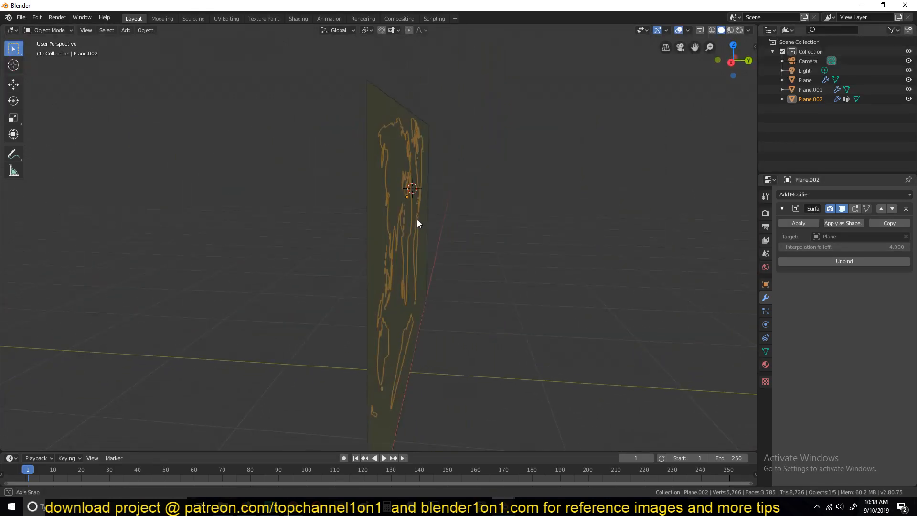
{"action": "left_click_drag", "start_coordinate": [419, 224], "coordinate": [485, 242]}
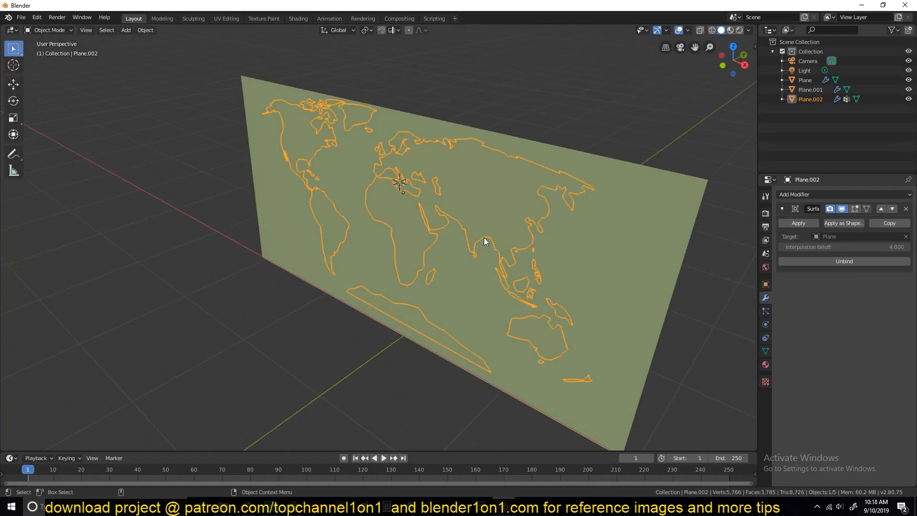
- Alternate selection between the rectangular plane and the continent map to compare them
{"action": "left_click", "coordinate": [805, 79]}
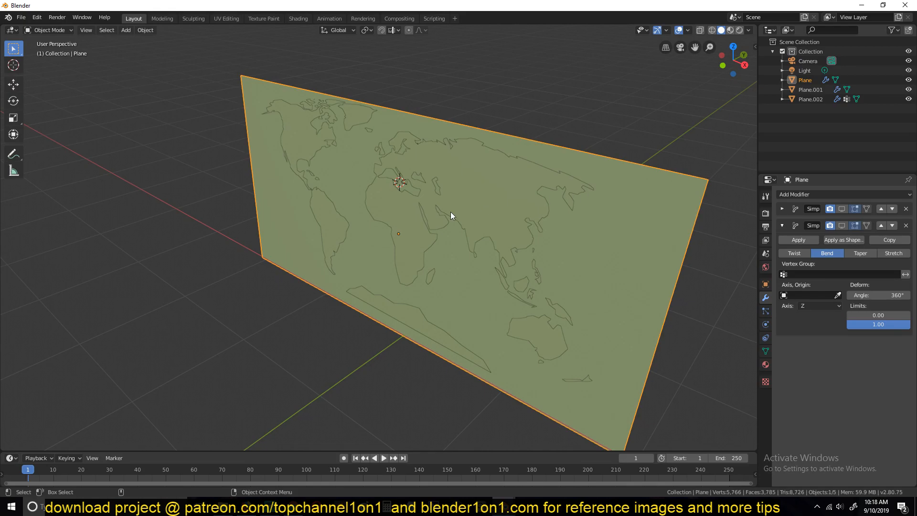
{"action": "left_click", "coordinate": [812, 99]}
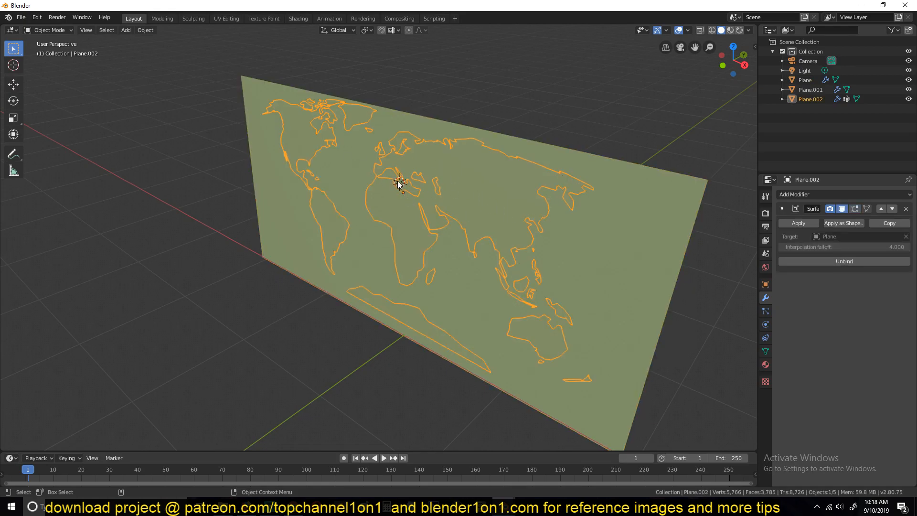
{"action": "mouse_move", "coordinate": [417, 166]}
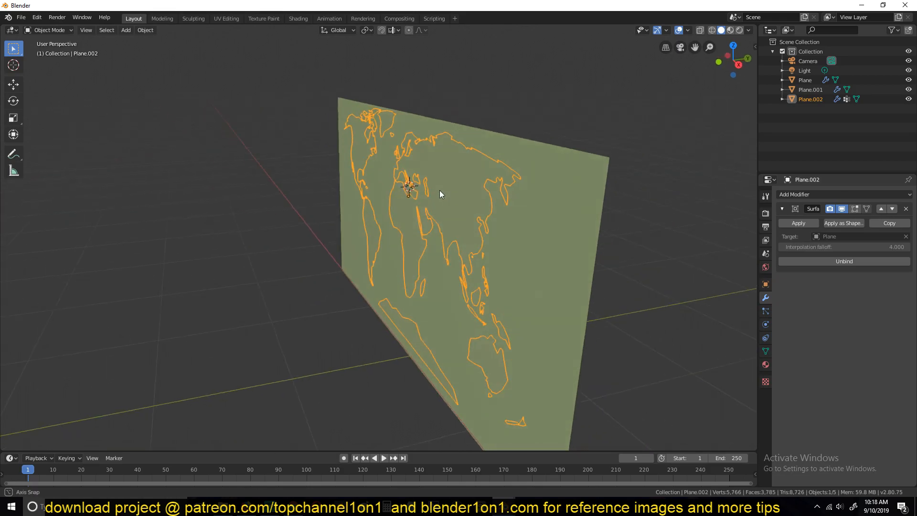
{"action": "left_click", "coordinate": [805, 79]}
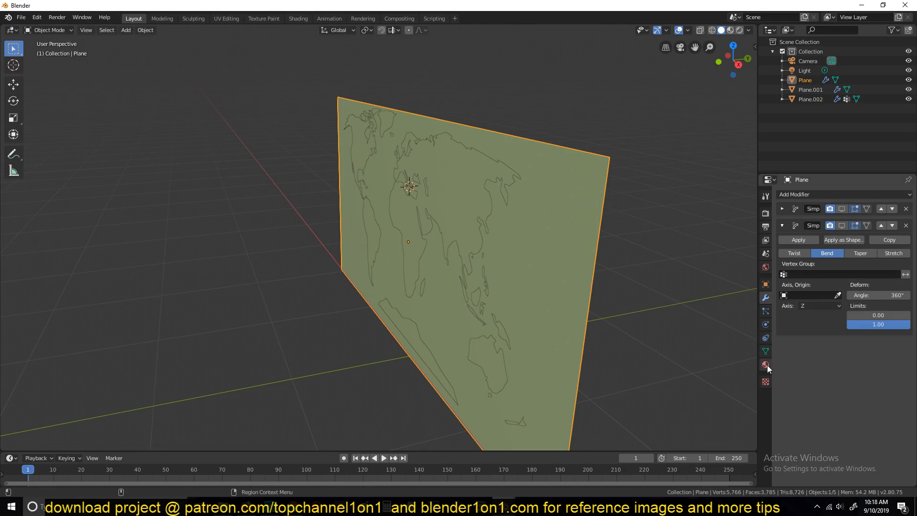
- Select the continents and the grid plane whose 360° Bend curls both into a globe
{"action": "left_click", "coordinate": [765, 284]}
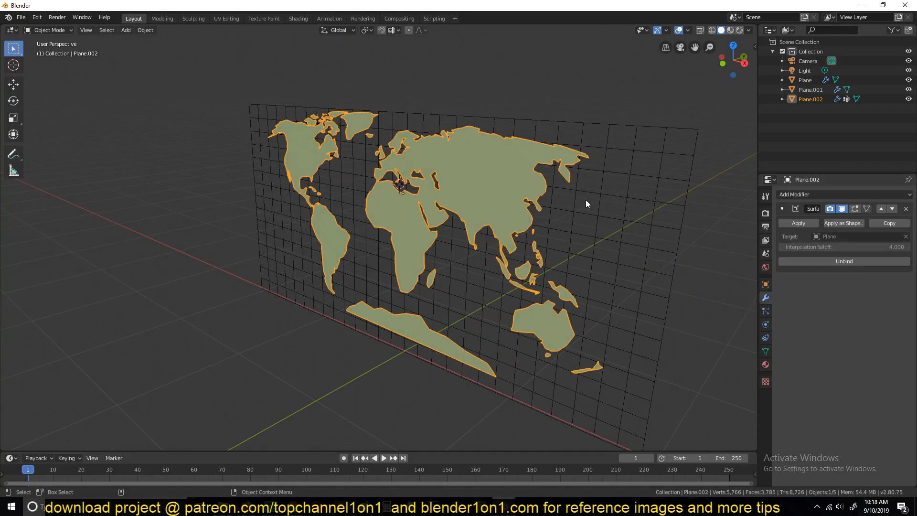
{"action": "left_click", "coordinate": [805, 79]}
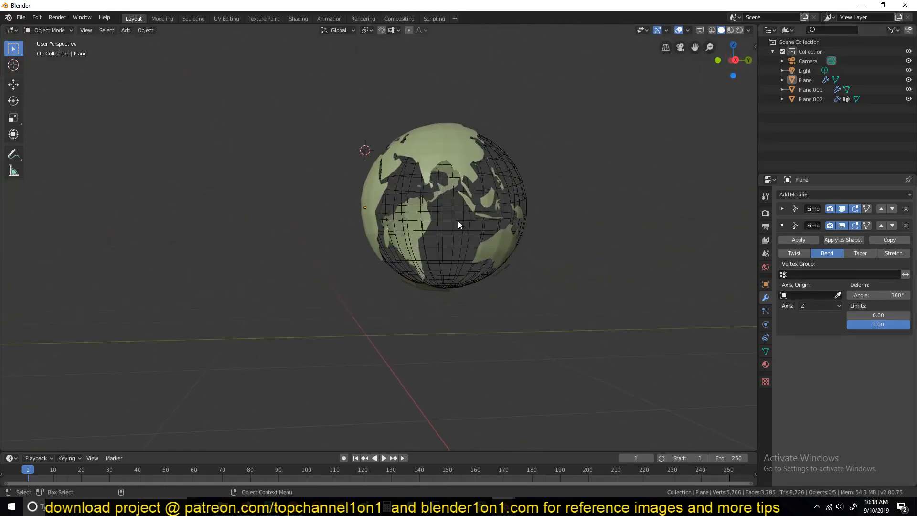
{"action": "left_click", "coordinate": [811, 98]}
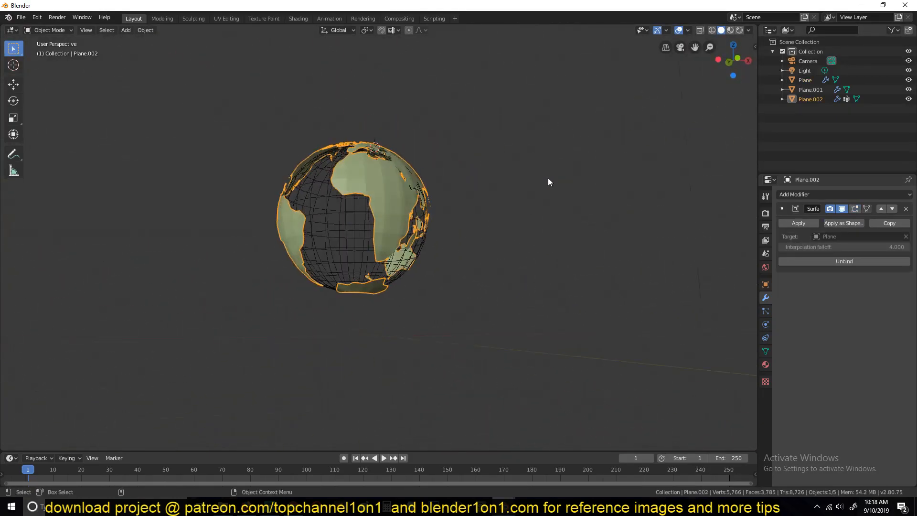
- Add a Solidify modifier to the continents so they stand out from the sphere
{"action": "left_click", "coordinate": [819, 194]}
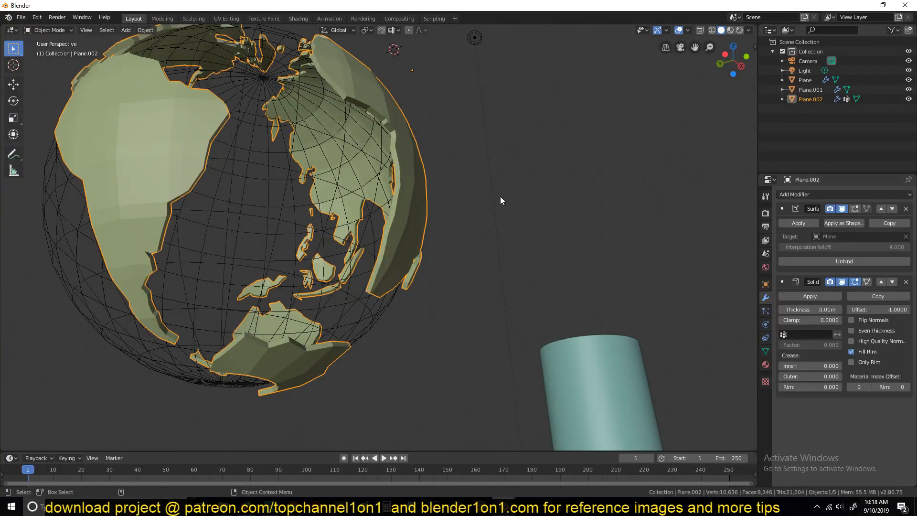
{"action": "left_click_drag", "start_coordinate": [500, 200], "coordinate": [325, 185]}
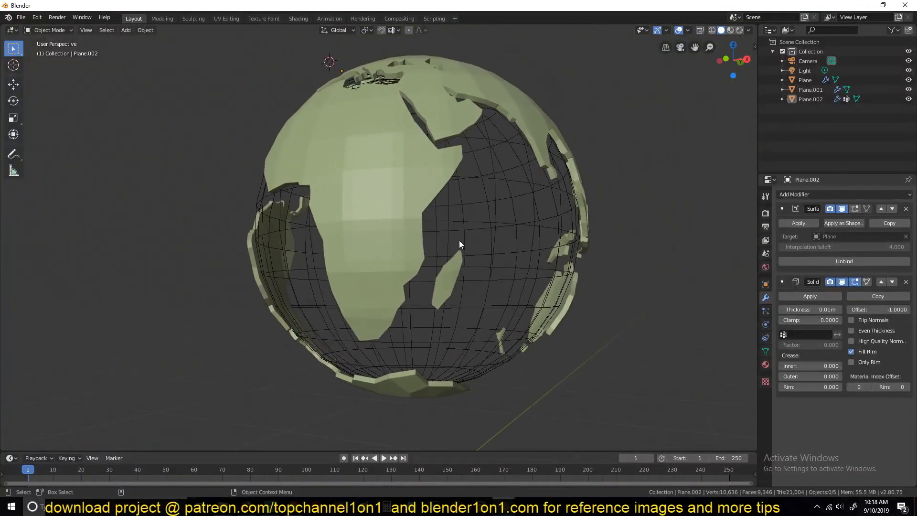
- Set the grid sphere's Viewport Display to Solid instead of Wire
{"action": "left_click", "coordinate": [805, 80]}
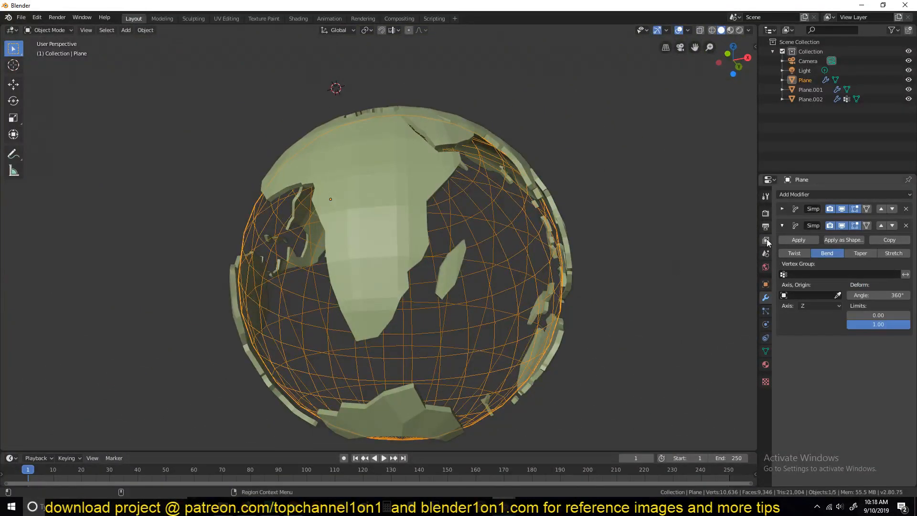
{"action": "left_click", "coordinate": [765, 339]}
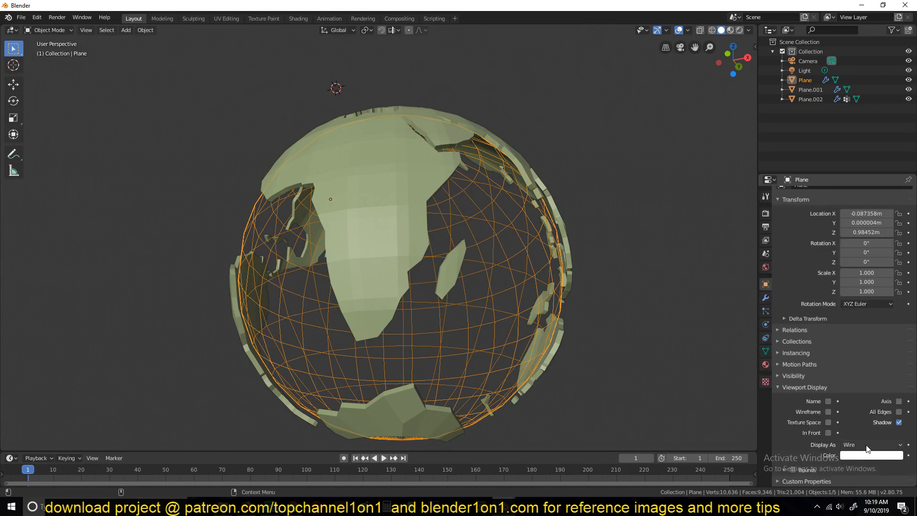
{"action": "left_click", "coordinate": [872, 445]}
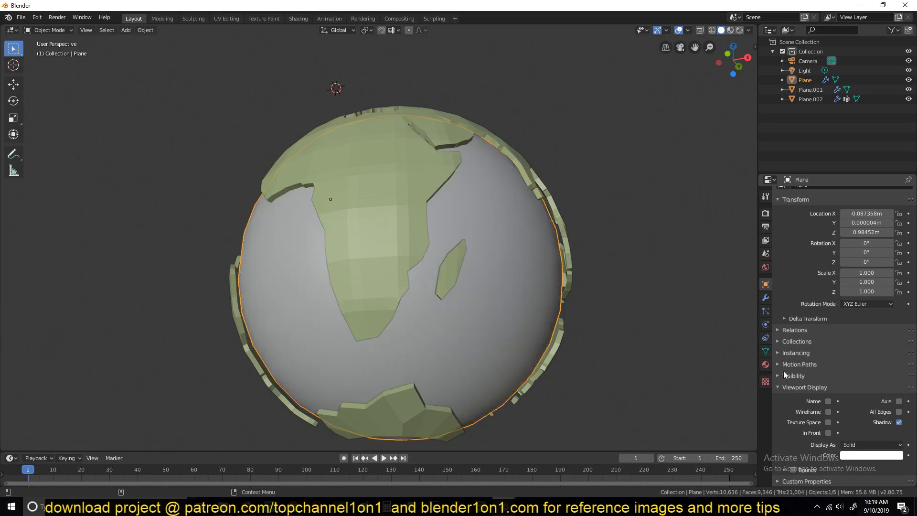
{"action": "left_click", "coordinate": [766, 364]}
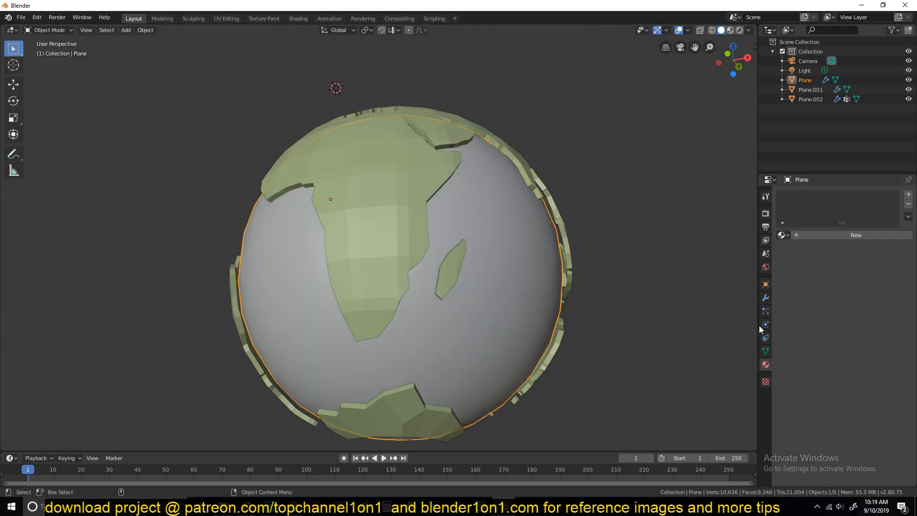
{"action": "left_click", "coordinate": [843, 194]}
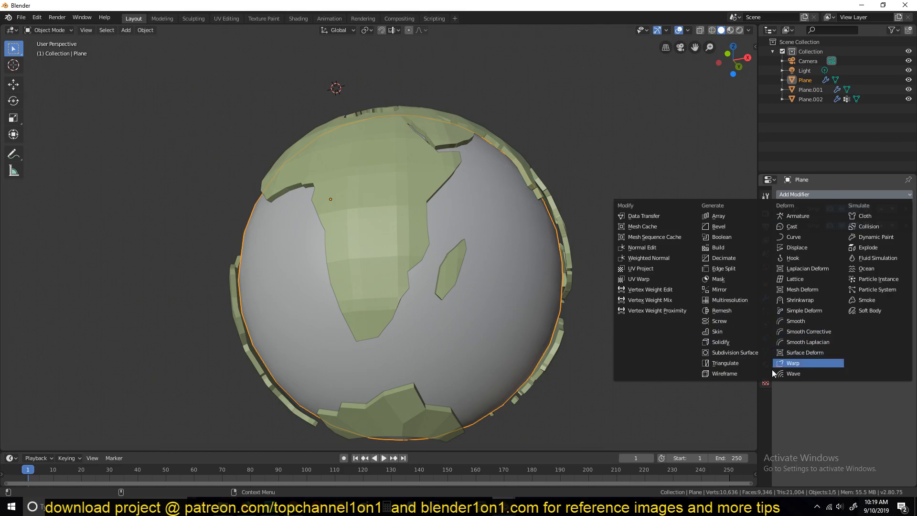
- Try a Wireframe modifier on the sphere, inspect it, then delete it
{"action": "left_click", "coordinate": [723, 374]}
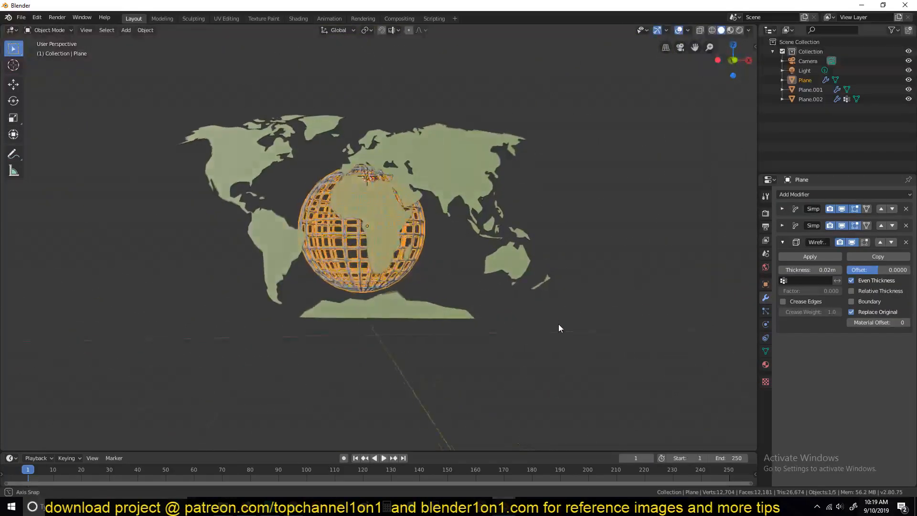
{"action": "left_click_drag", "start_coordinate": [559, 327], "coordinate": [433, 340]}
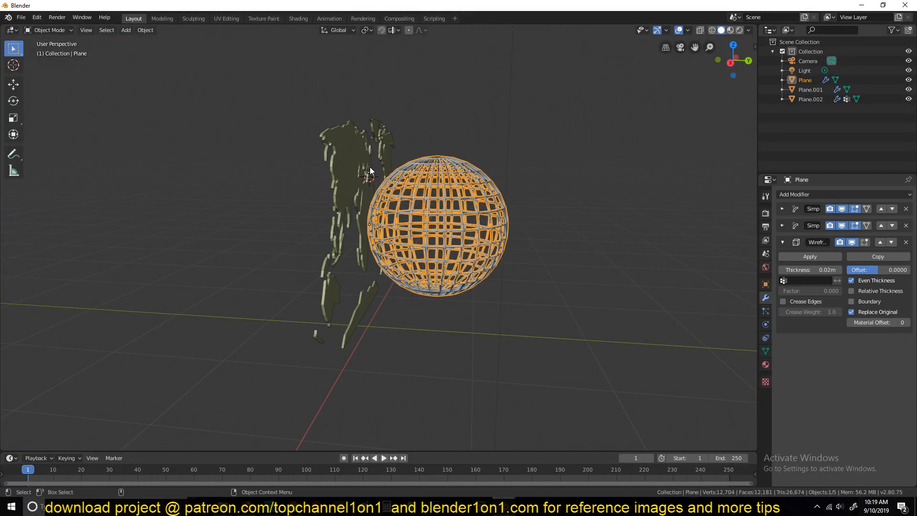
{"action": "left_click", "coordinate": [811, 99]}
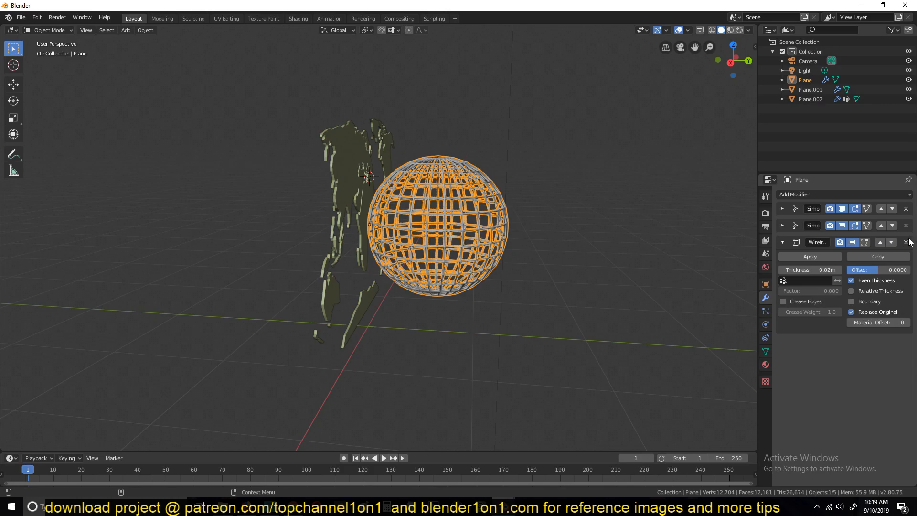
{"action": "left_click", "coordinate": [906, 242]}
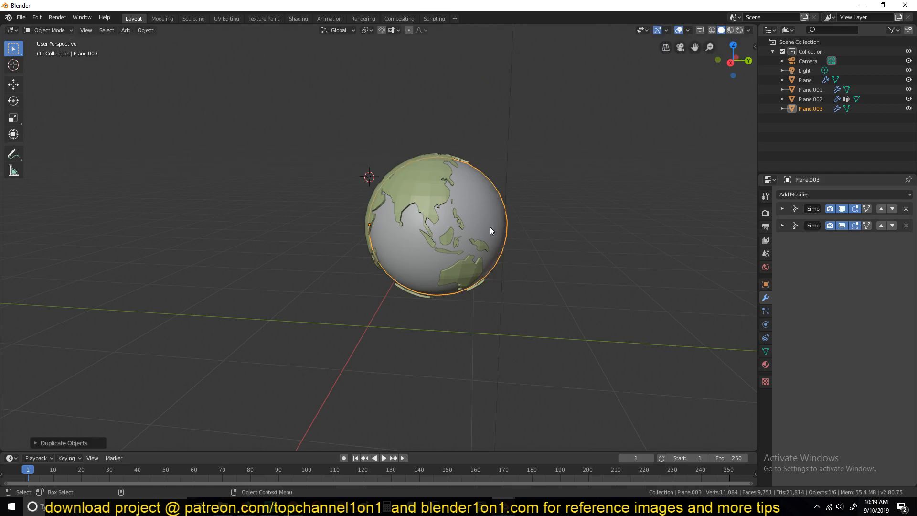
- Duplicate the sphere, hide the original, and apply both Simple Deform bends on the copy
{"action": "key", "text": "s"}
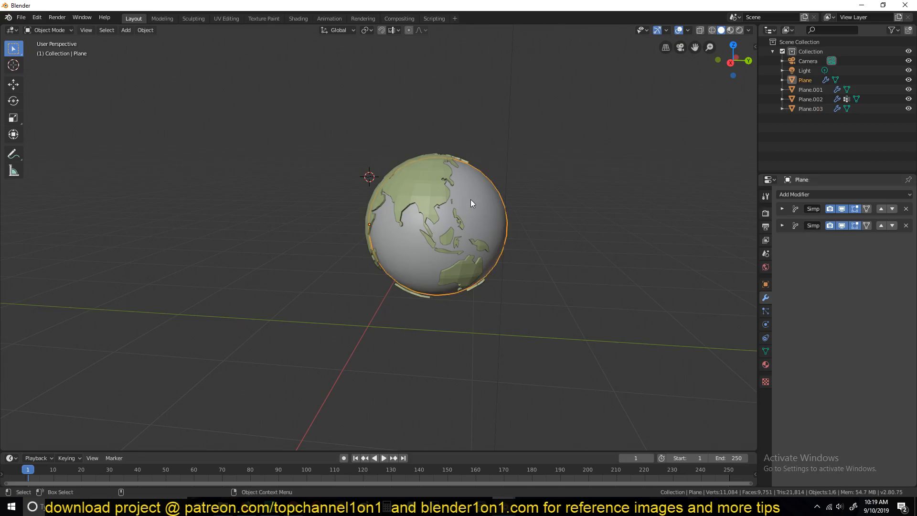
{"action": "left_click", "coordinate": [812, 109]}
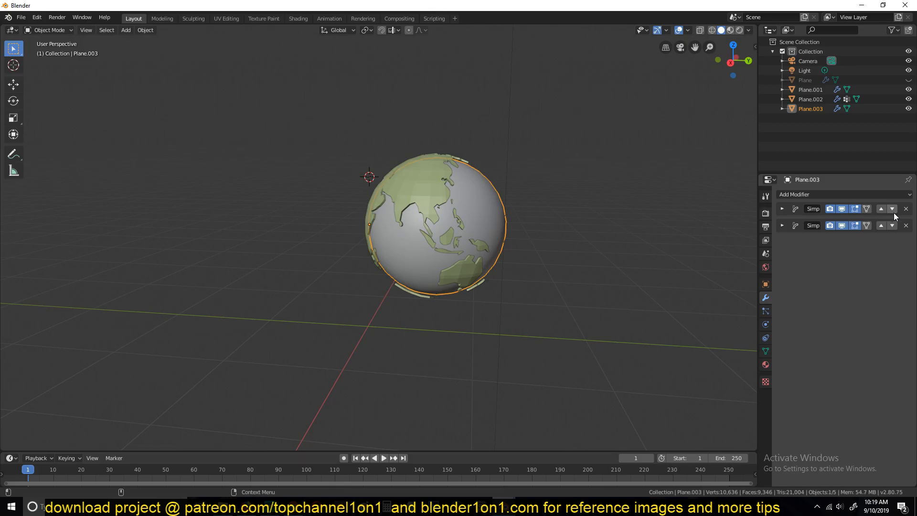
{"action": "left_click", "coordinate": [906, 226]}
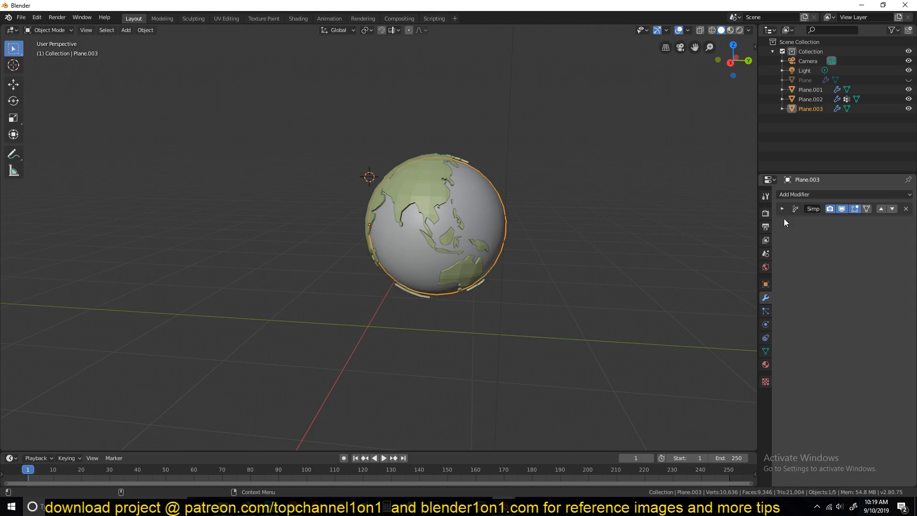
{"action": "left_click", "coordinate": [906, 209]}
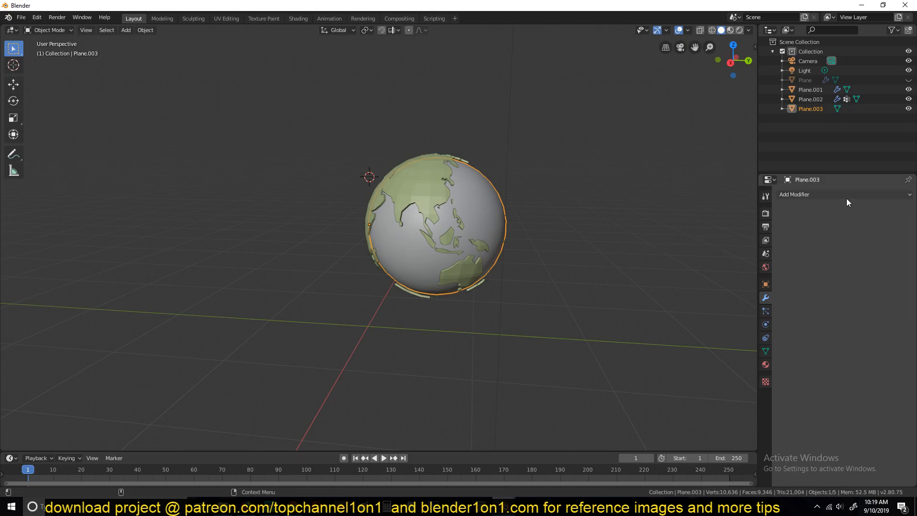
- Add a Wireframe modifier to the copy with Thickness reduced to about 0.012 m
{"action": "left_click", "coordinate": [795, 194]}
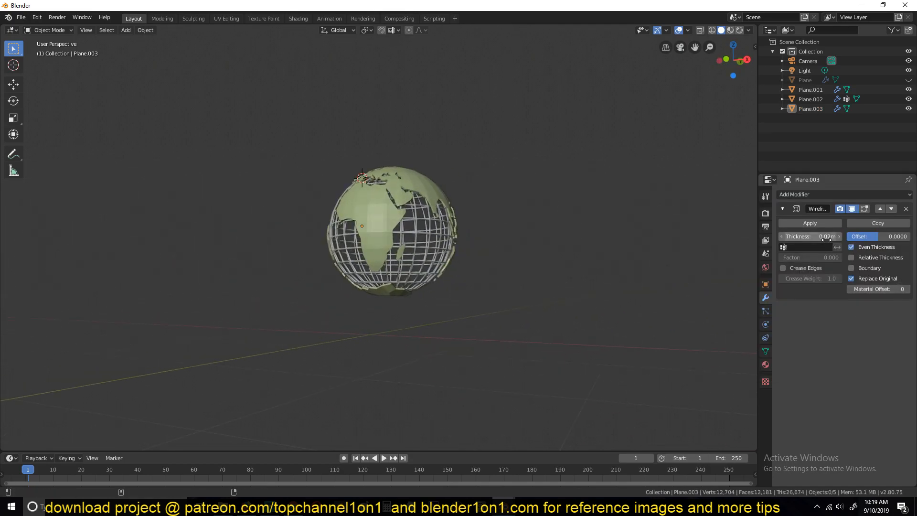
{"action": "left_click_drag", "start_coordinate": [825, 236], "coordinate": [810, 236]}
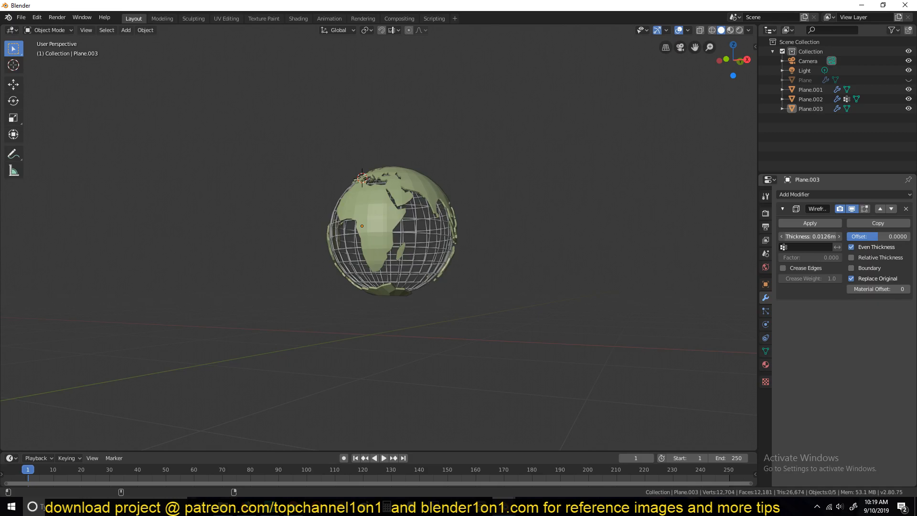
{"action": "left_click_drag", "start_coordinate": [813, 236], "coordinate": [802, 236]}
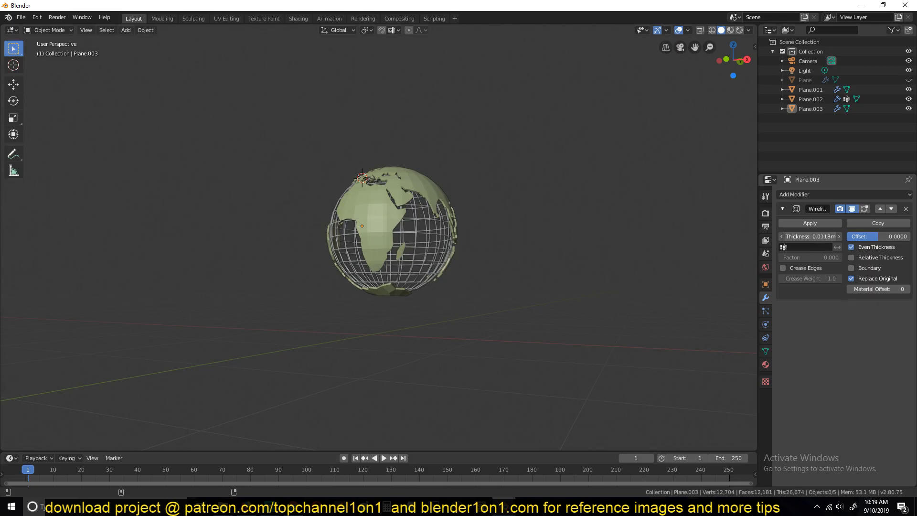
{"action": "left_click_drag", "start_coordinate": [392, 234], "coordinate": [433, 264]}
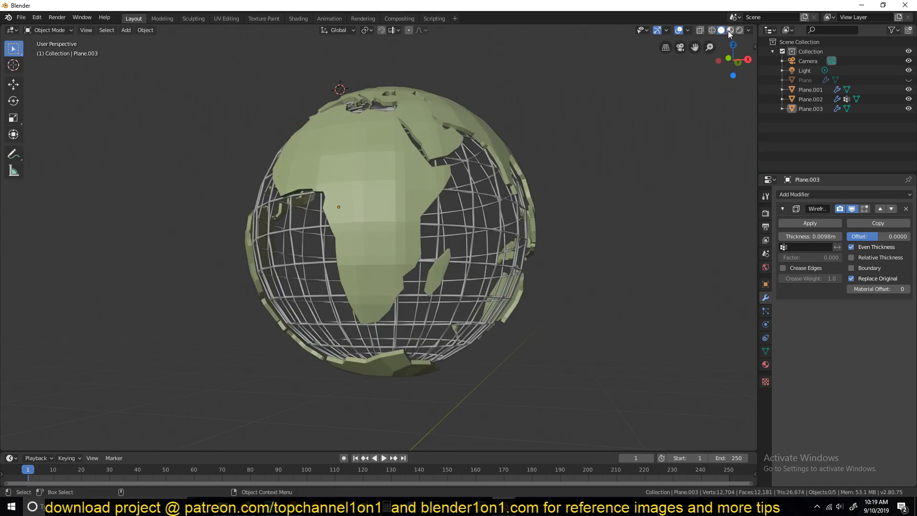
- In Material Preview, assign the shared metallic Material.001 to the globe objects
{"action": "left_click", "coordinate": [720, 30]}
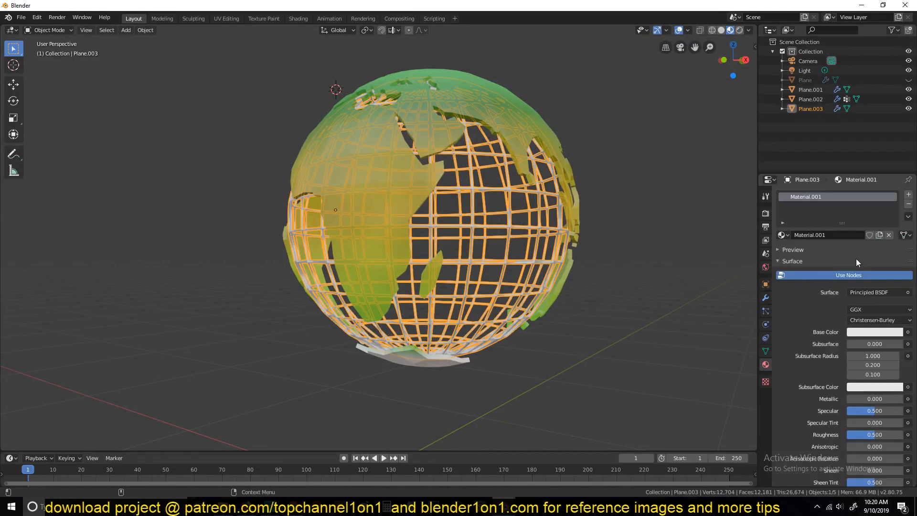
{"action": "left_click", "coordinate": [876, 332]}
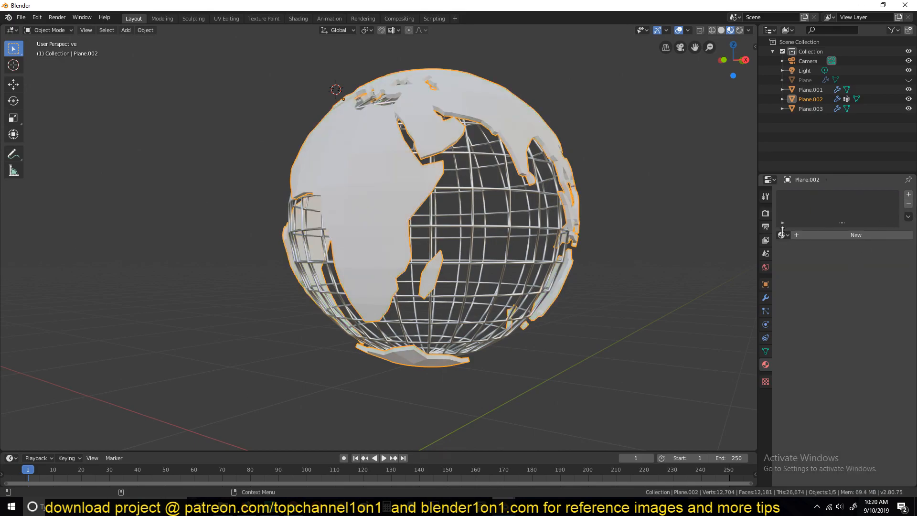
{"action": "mouse_move", "coordinate": [727, 233]}
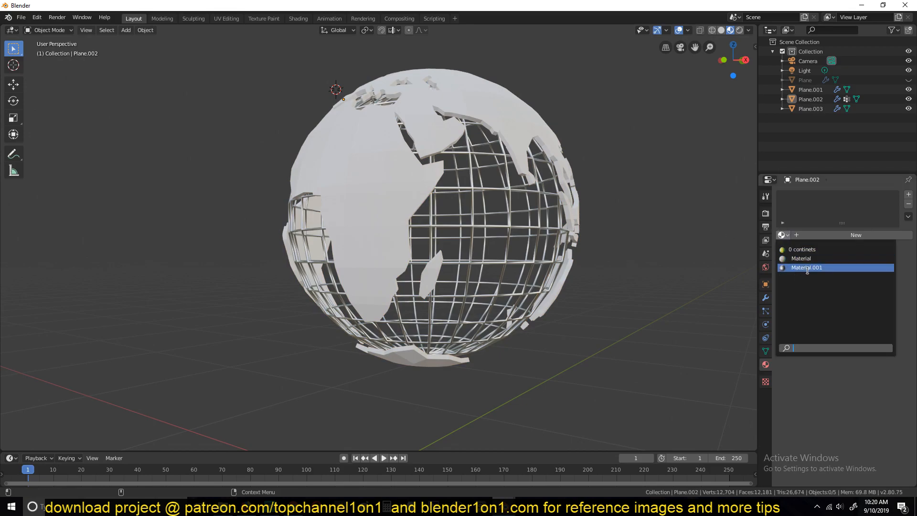
- Shade the continents smooth and enable Normals Auto Smooth
{"action": "right_click", "coordinate": [433, 234]}
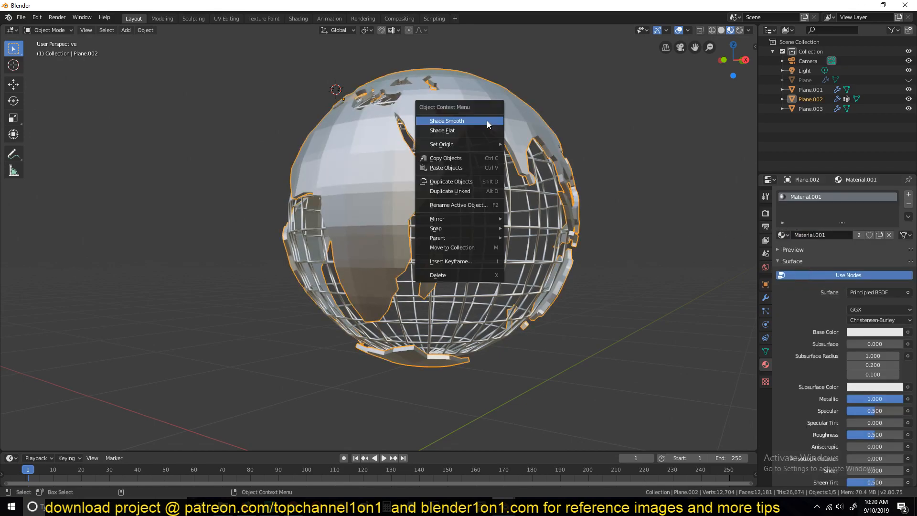
{"action": "left_click", "coordinate": [447, 120]}
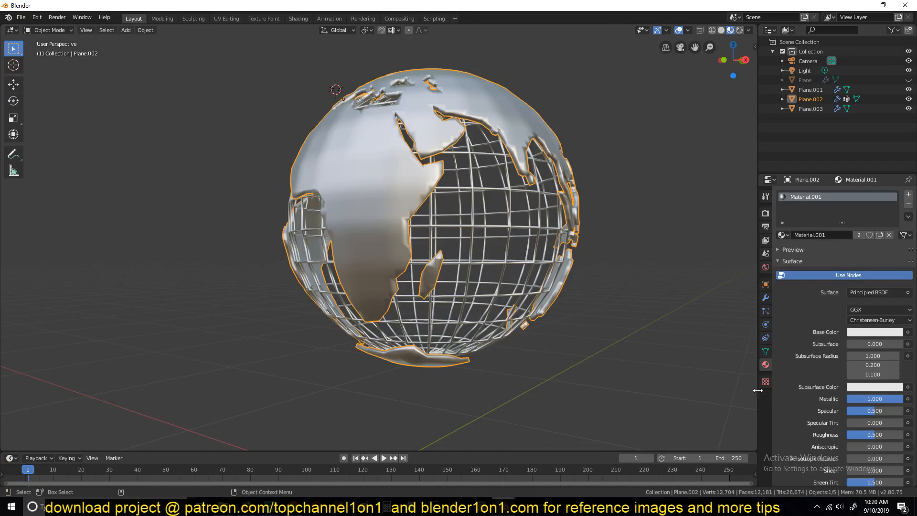
{"action": "left_click", "coordinate": [765, 351]}
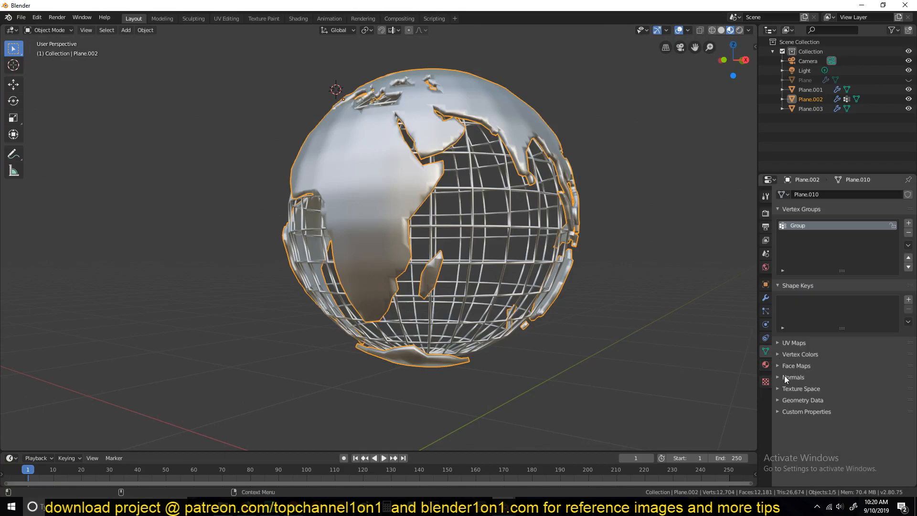
{"action": "left_click", "coordinate": [794, 376]}
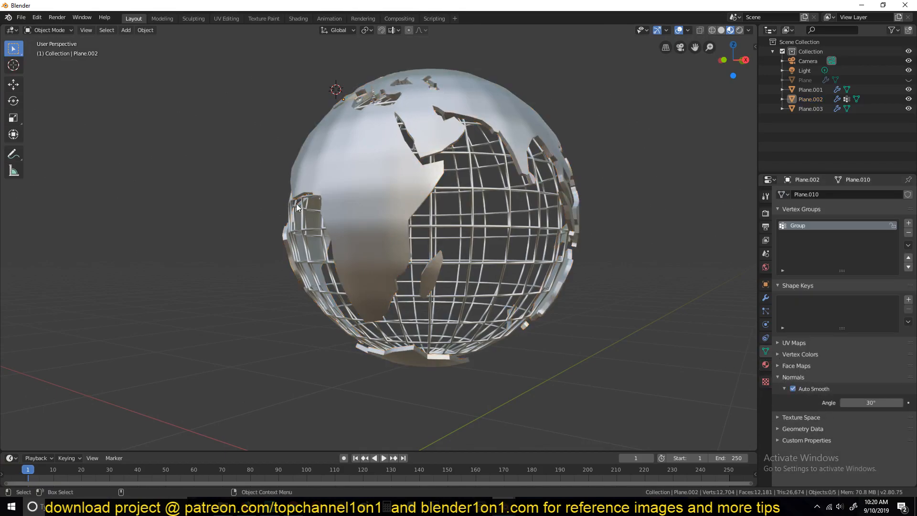